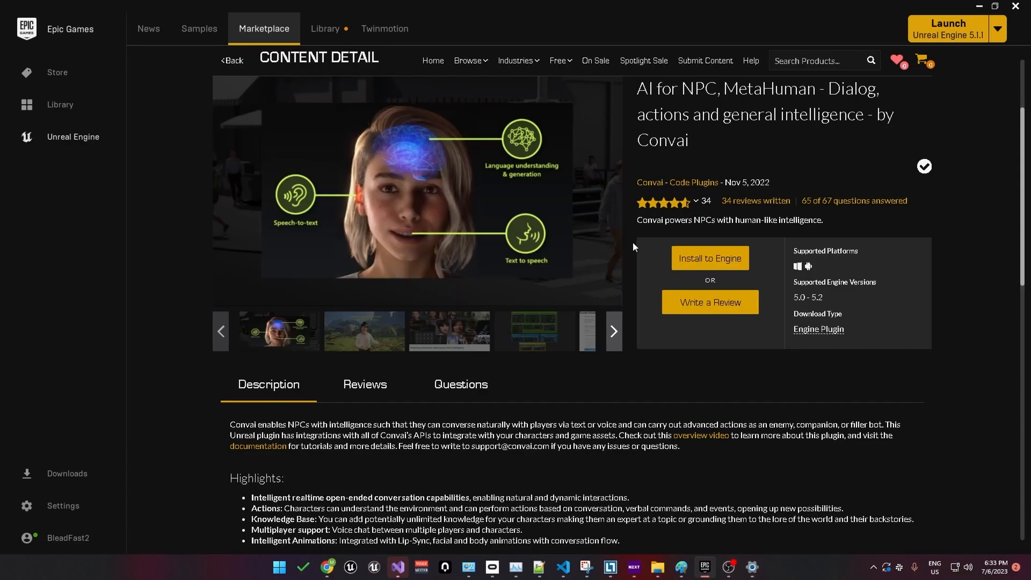
pyautogui.moveTo(654, 248)
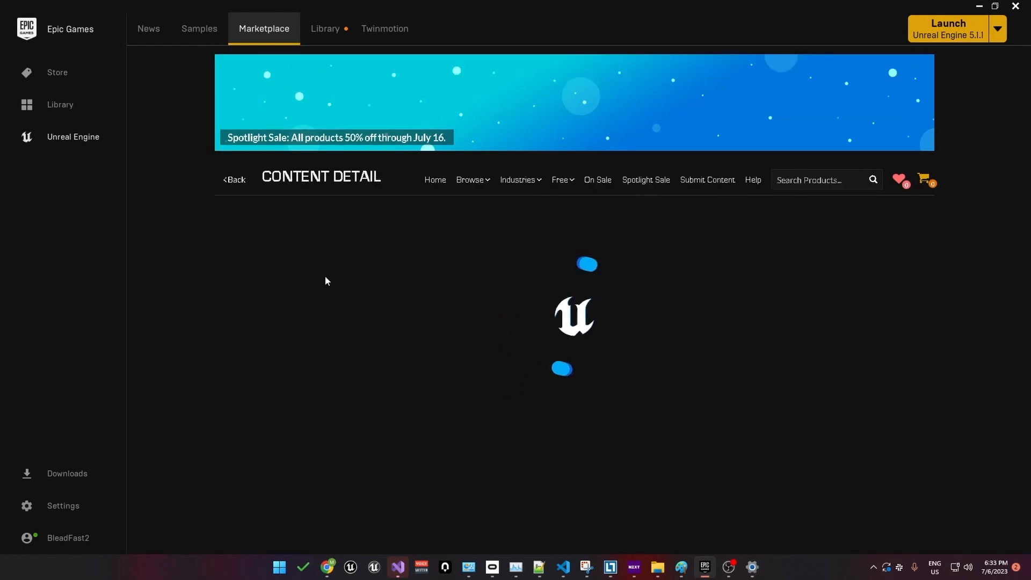
# Step: Install the Convai plugin to Unreal Engine 5.2 from the Marketplace page and resume the download
pyautogui.click(709, 395)
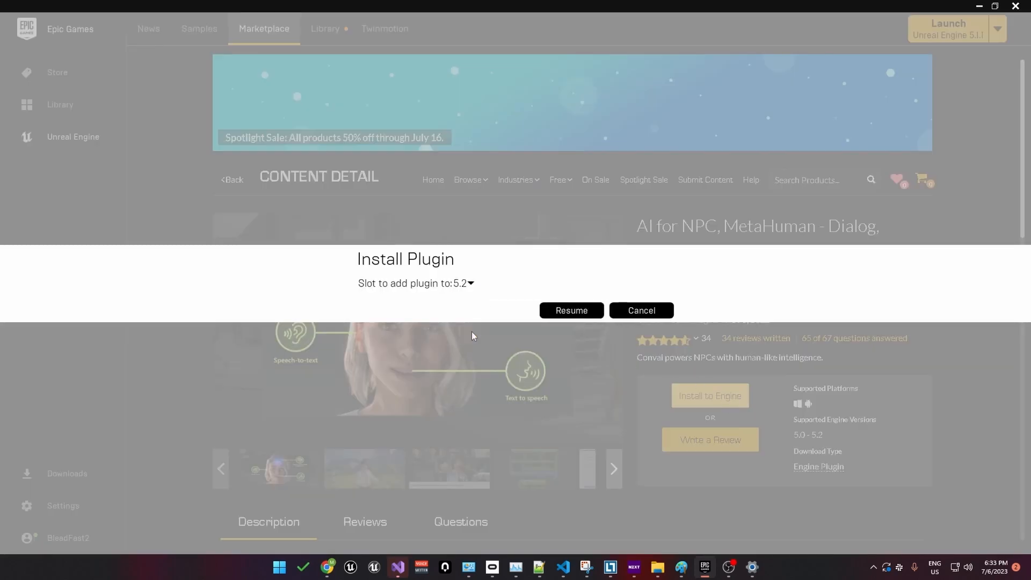
pyautogui.click(569, 309)
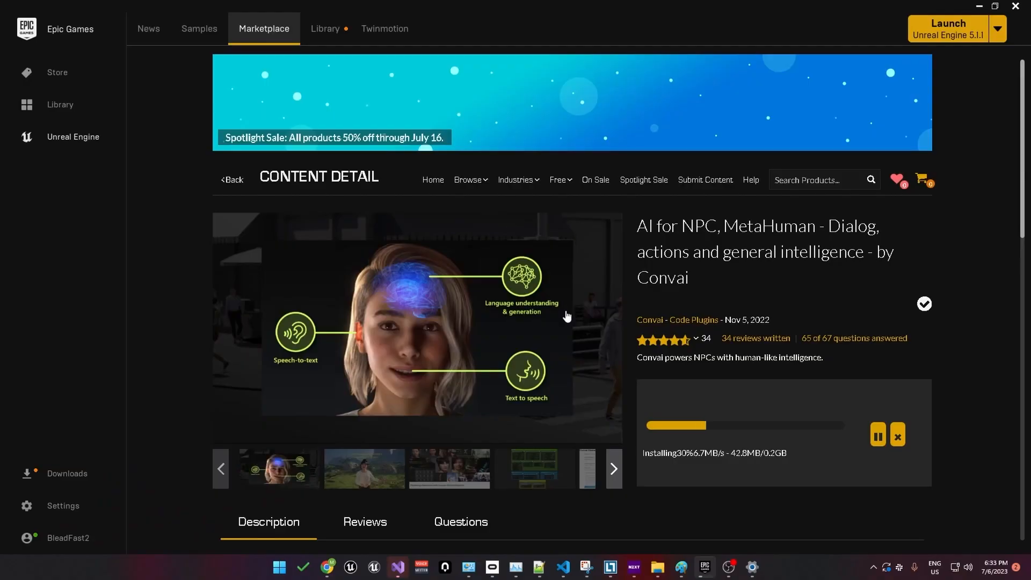
pyautogui.click(324, 28)
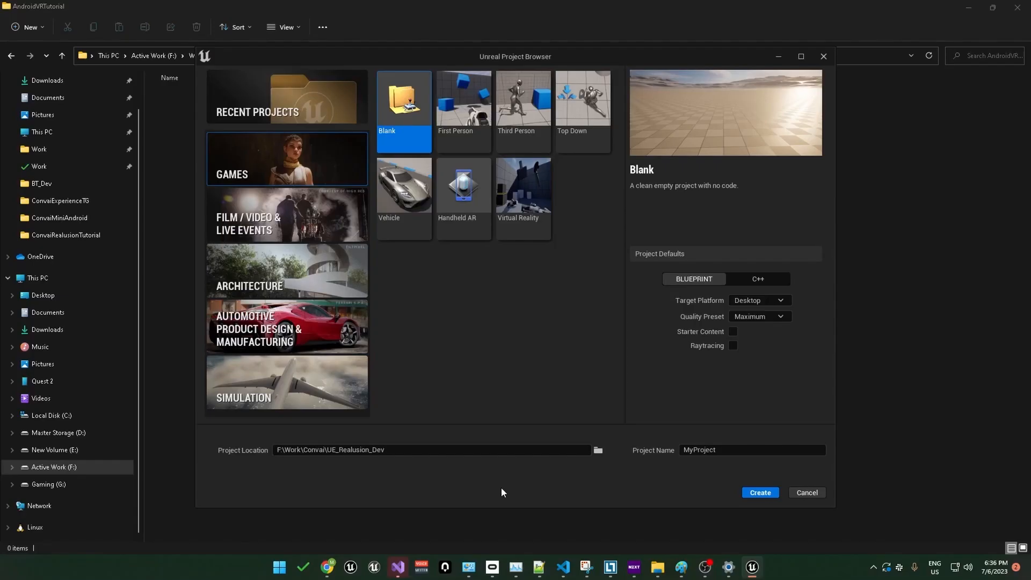
# Step: Create a Virtual Reality project named Convai_VR_Tutorial from the Games templates
pyautogui.click(522, 187)
pyautogui.write('Convai_VR_Tutorial')
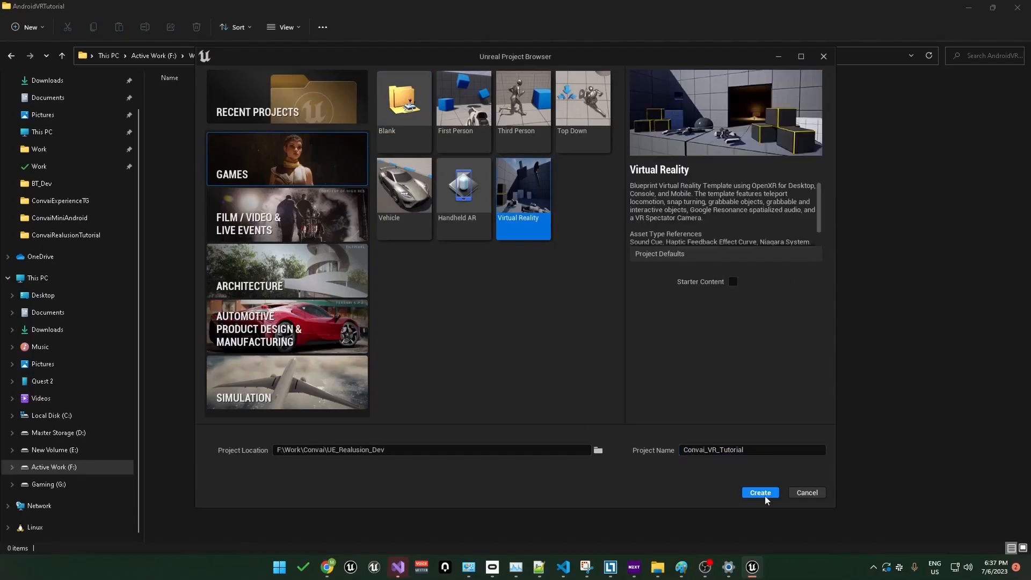
pyautogui.click(759, 492)
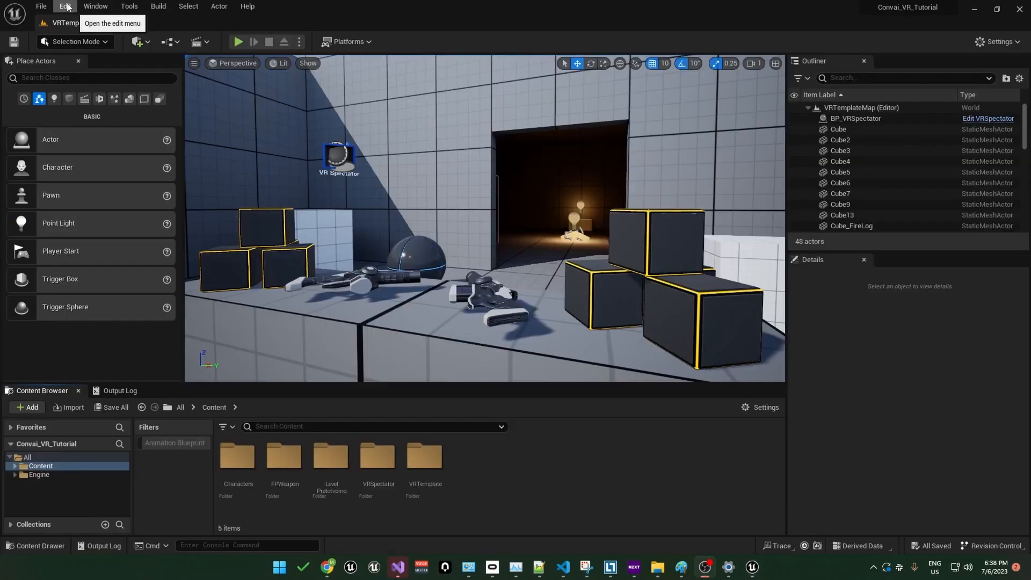
# Step: Enable the Convai plugin via Edit > Plugins, searching 'convai'
pyautogui.click(65, 6)
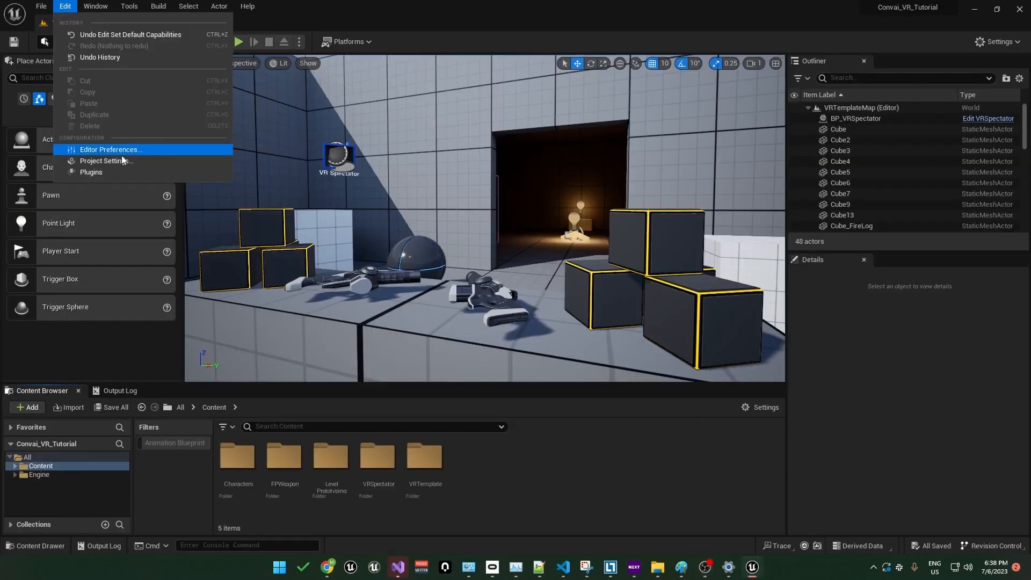
pyautogui.click(90, 171)
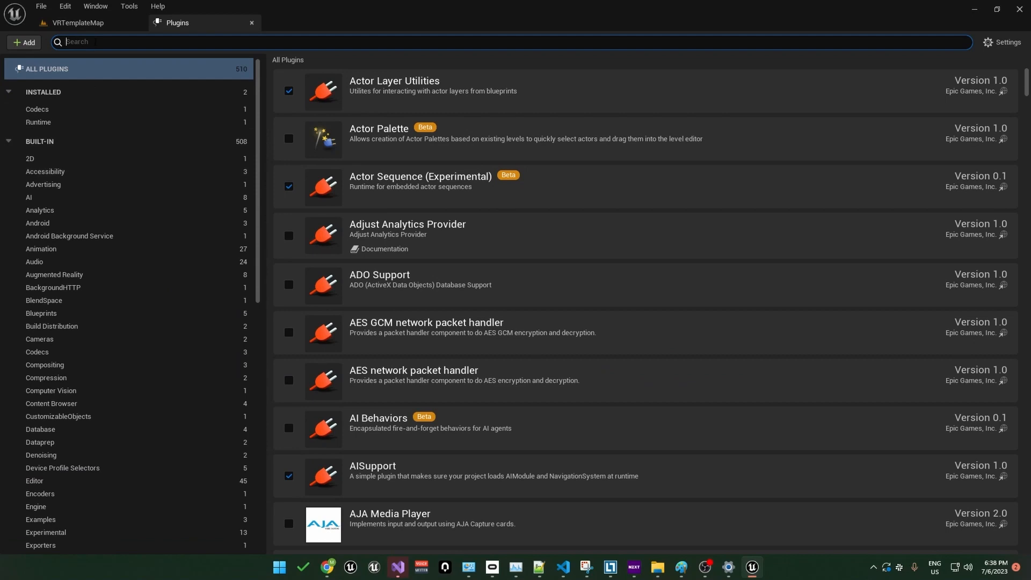
pyautogui.write('convai')
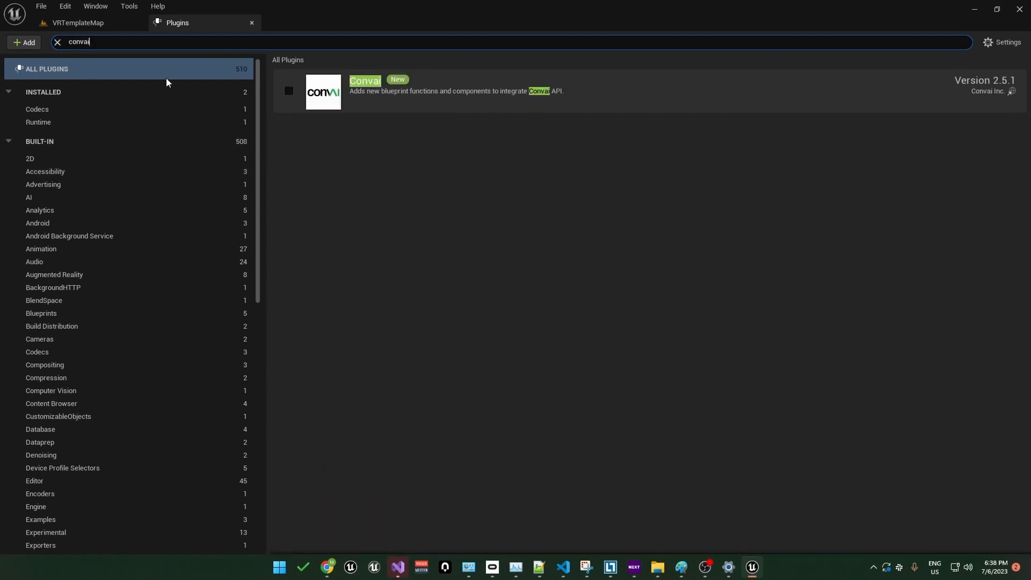
pyautogui.click(288, 90)
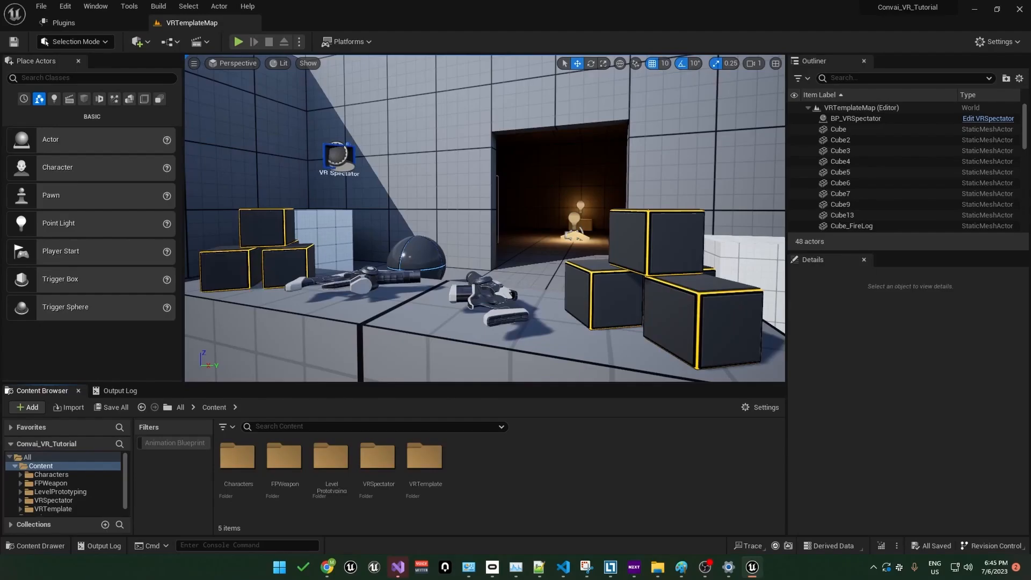
# Step: Show the Convai plugin page under Edit > Project Settings > Plugins
pyautogui.click(64, 6)
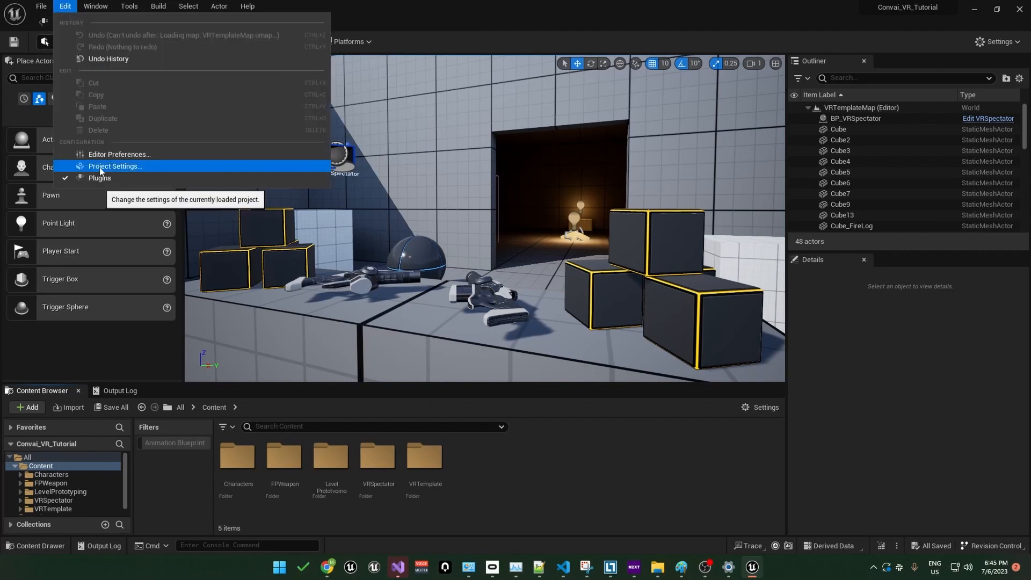
pyautogui.click(115, 167)
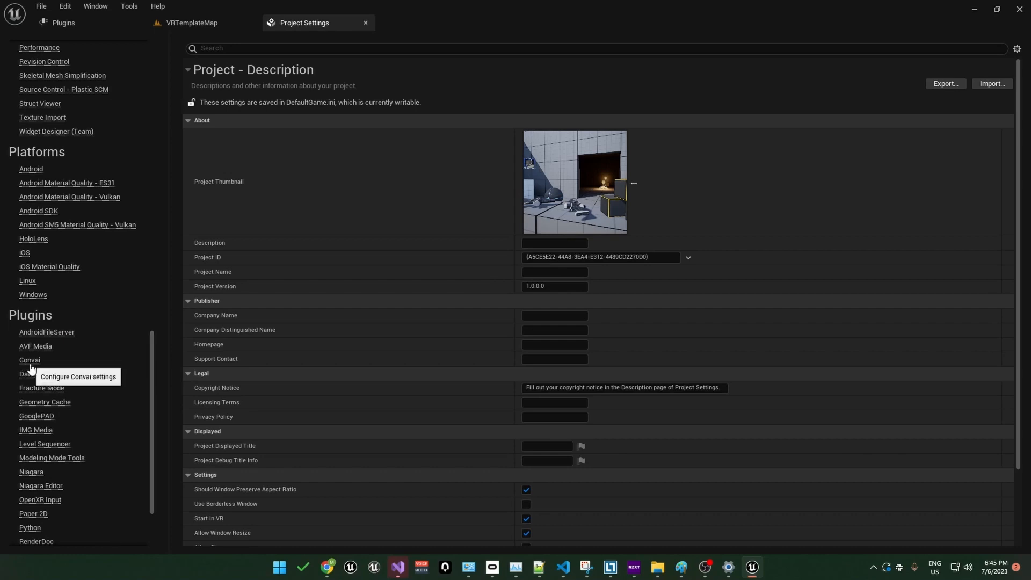
pyautogui.click(29, 360)
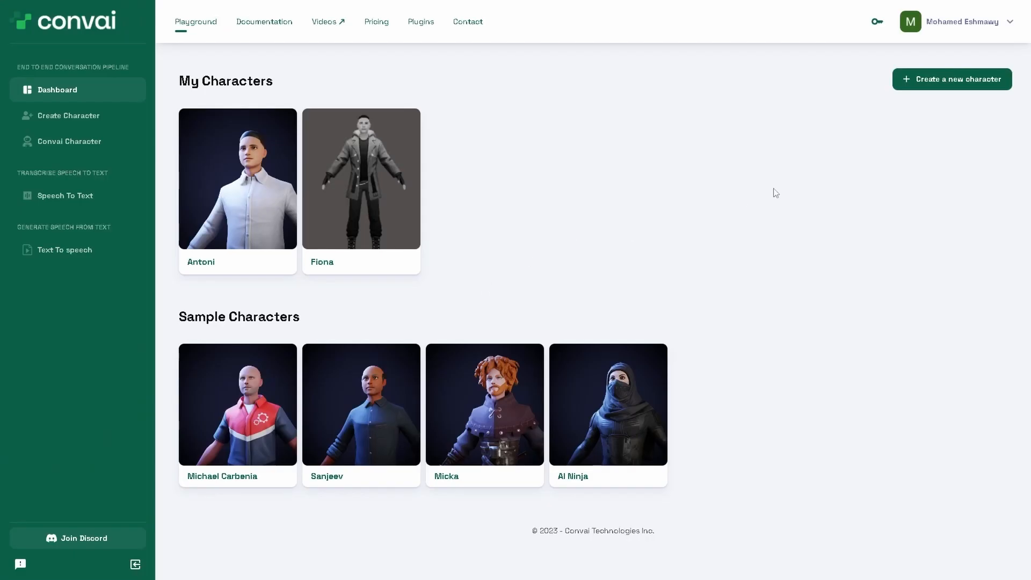
# Step: Copy the account's API key from the Convai dashboard key panel
pyautogui.click(877, 21)
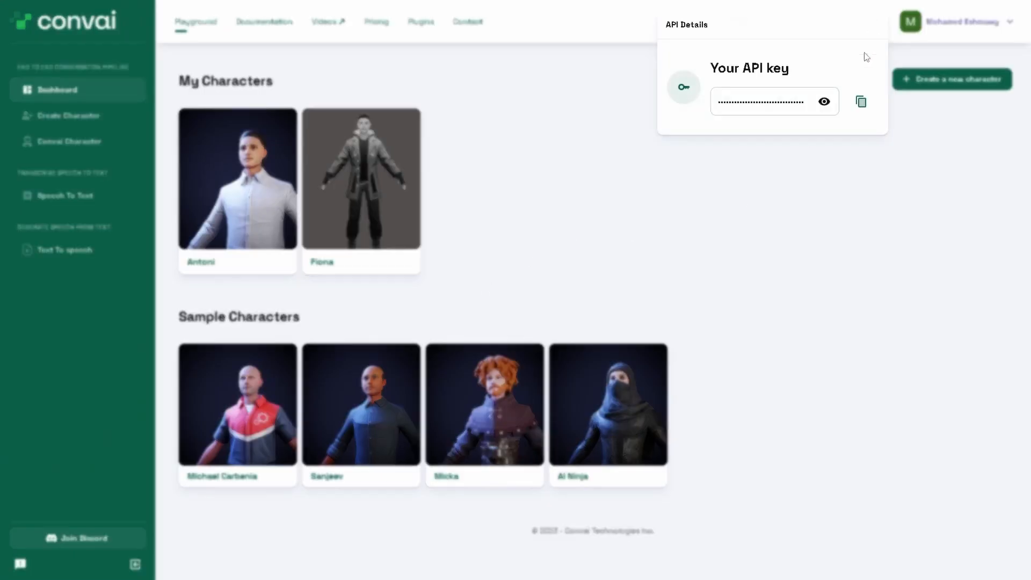
pyautogui.click(860, 101)
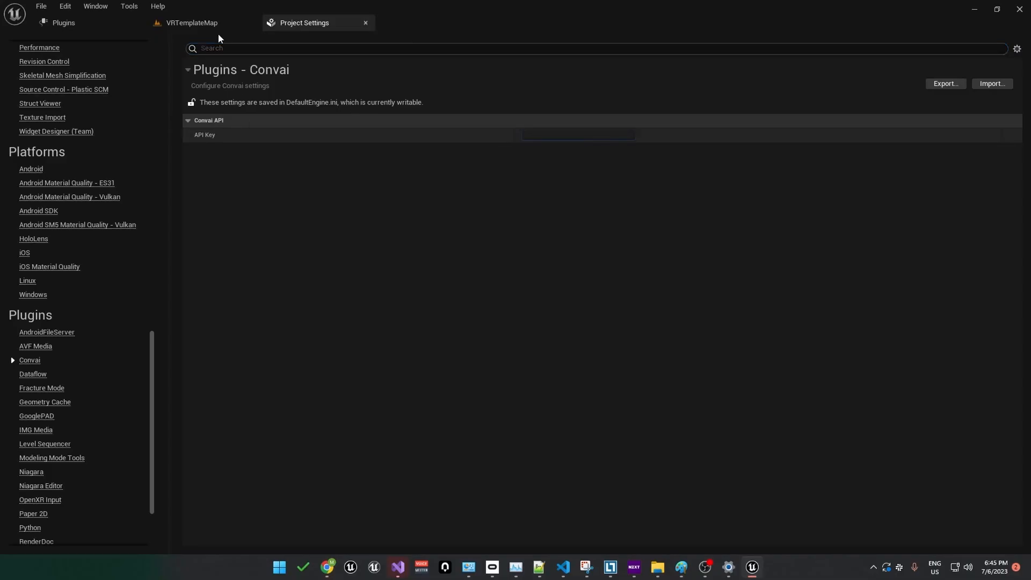
# Step: Create blueprint MyAICharacter from the Convai base character class in the VRTemplateMap level
pyautogui.click(192, 22)
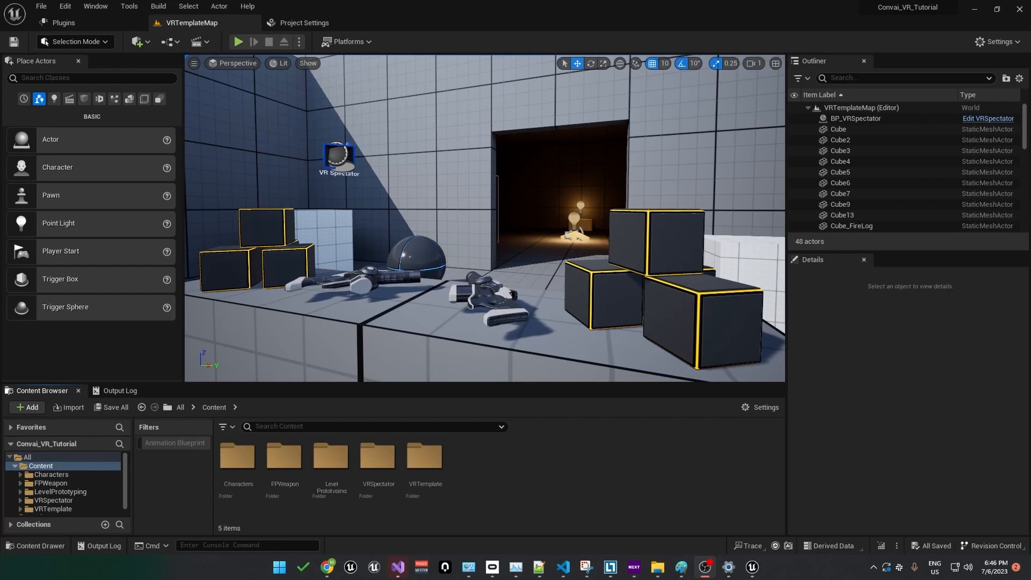
pyautogui.moveTo(471, 471)
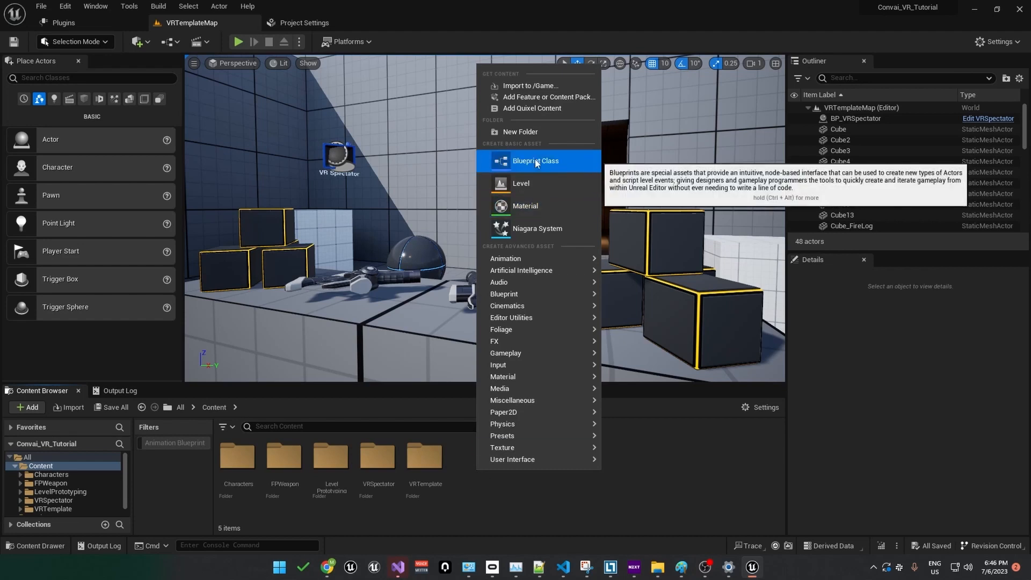
pyautogui.click(535, 160)
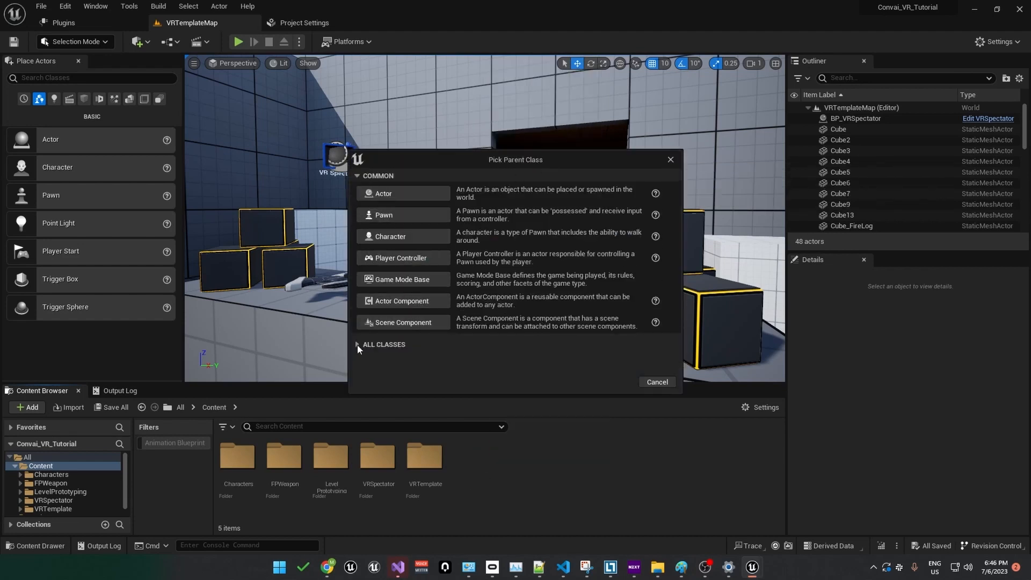
pyautogui.click(383, 344)
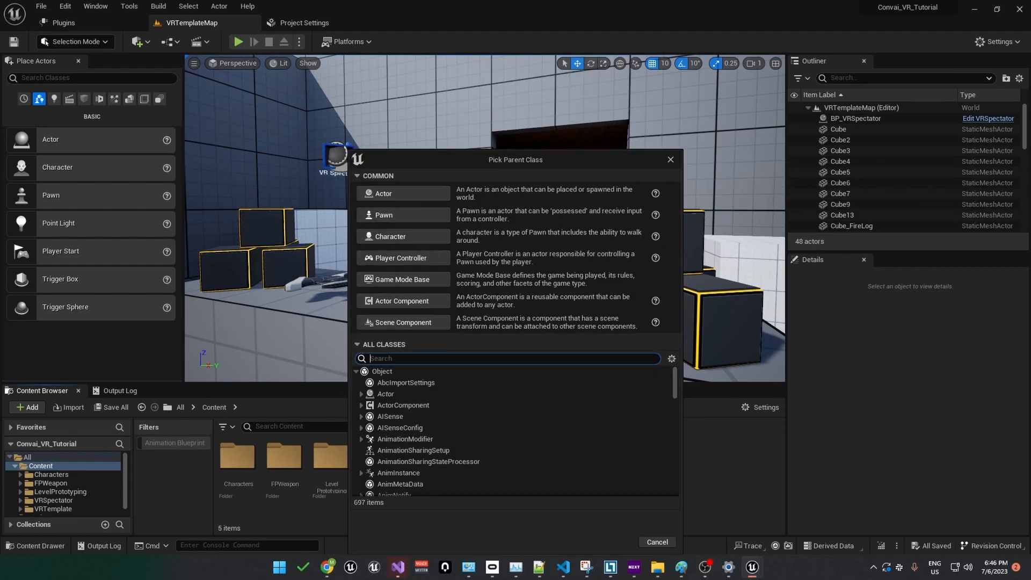
pyautogui.write('convai')
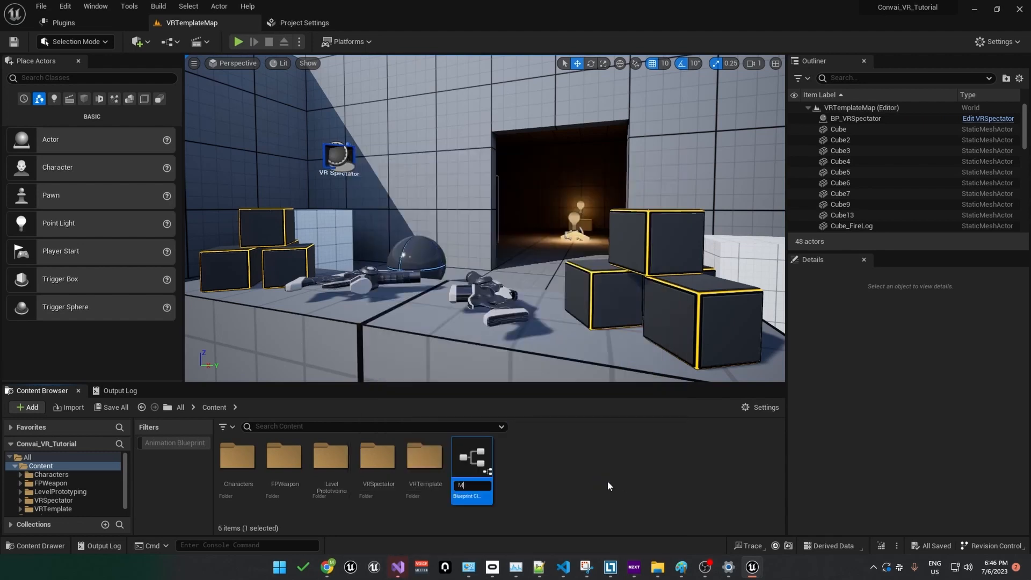
pyautogui.write('MyAICha')
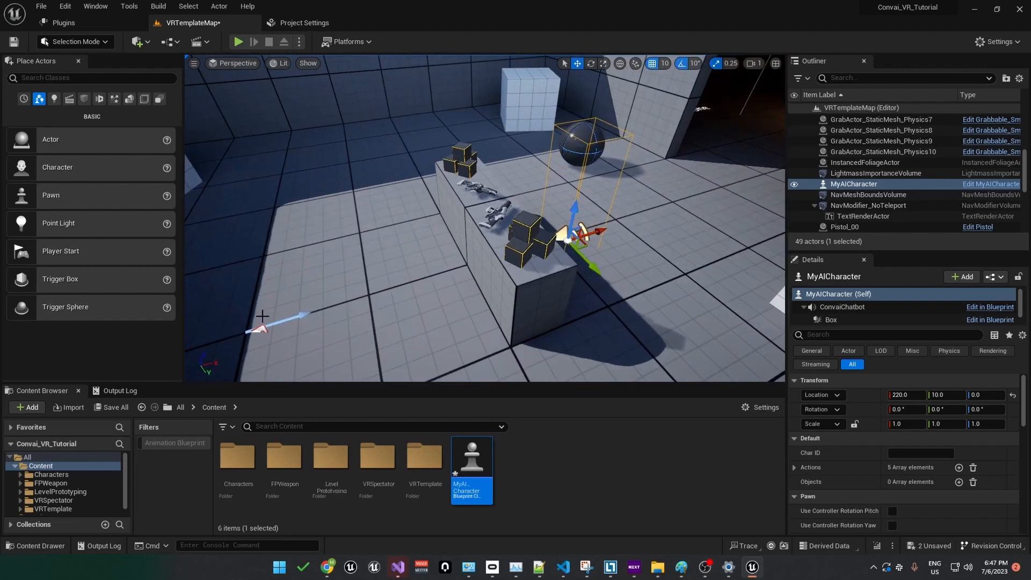
pyautogui.moveTo(51, 499)
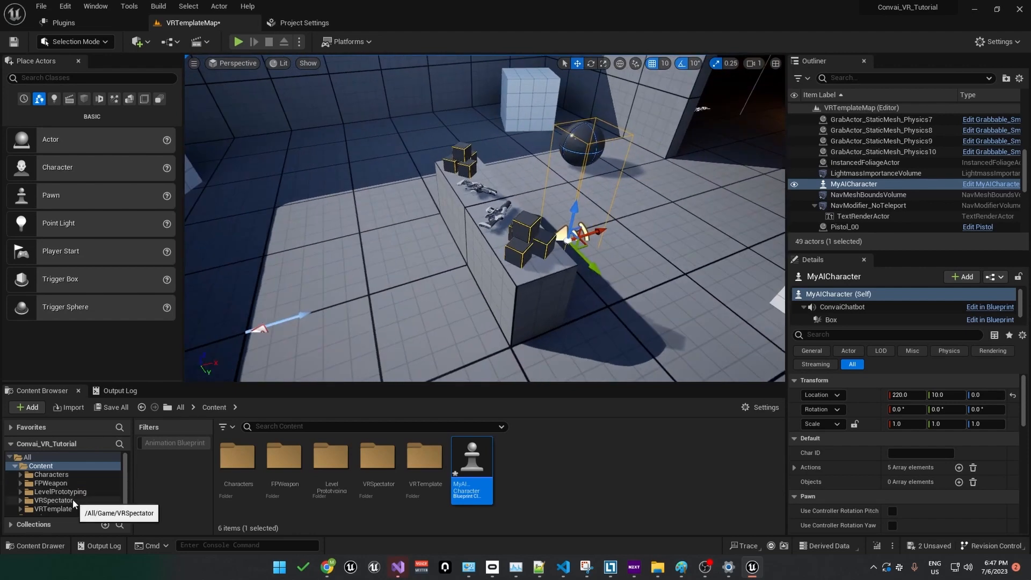
# Step: Locate and edit the VRPawn blueprint in VRTemplate > Blueprints
pyautogui.click(51, 508)
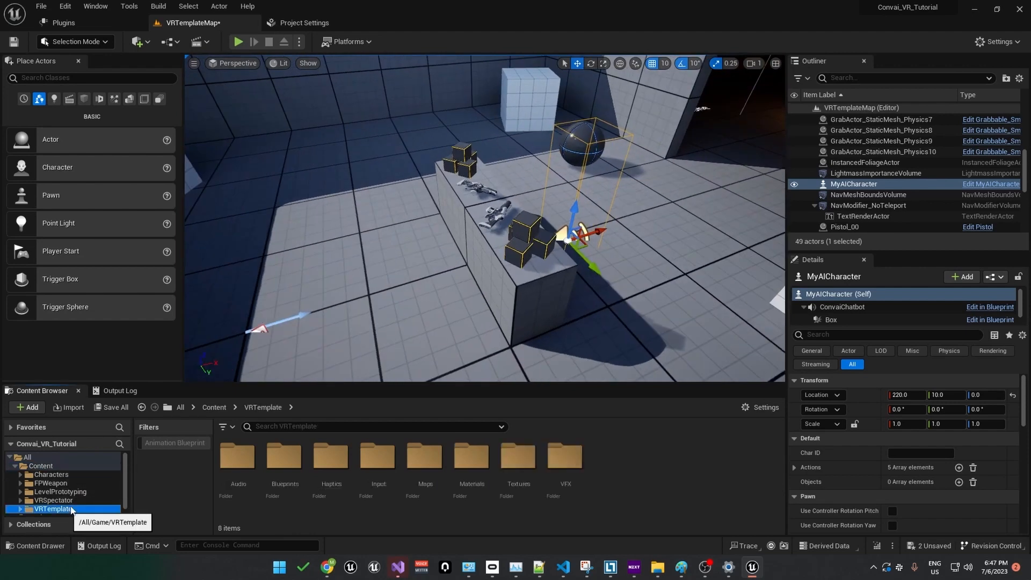
pyautogui.click(283, 455)
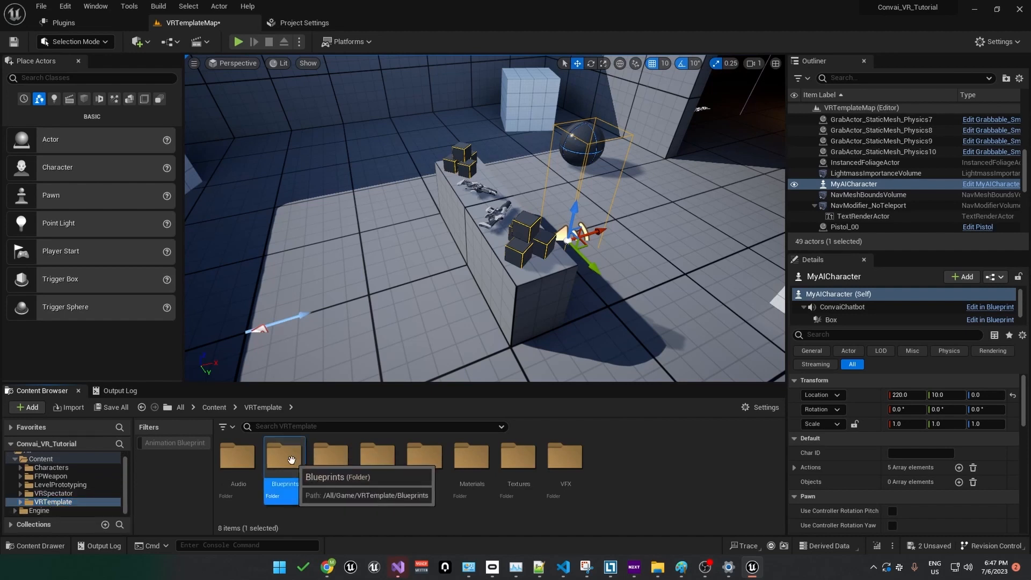
pyautogui.doubleClick(284, 457)
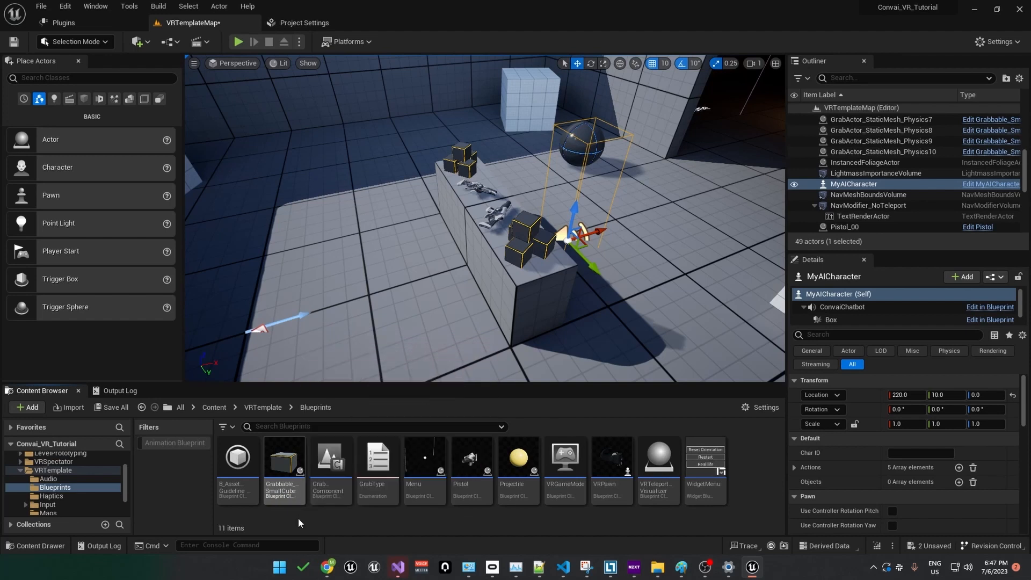
pyautogui.click(610, 457)
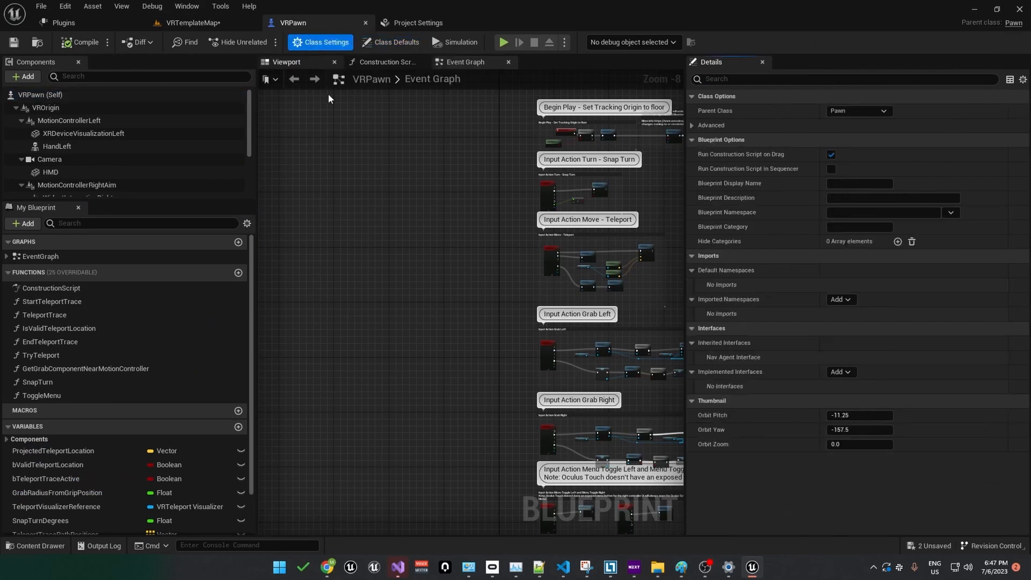
# Step: Reparent VRPawn to ConvaiBasePlayer and set its Capsule Radius to 0.0
pyautogui.click(880, 111)
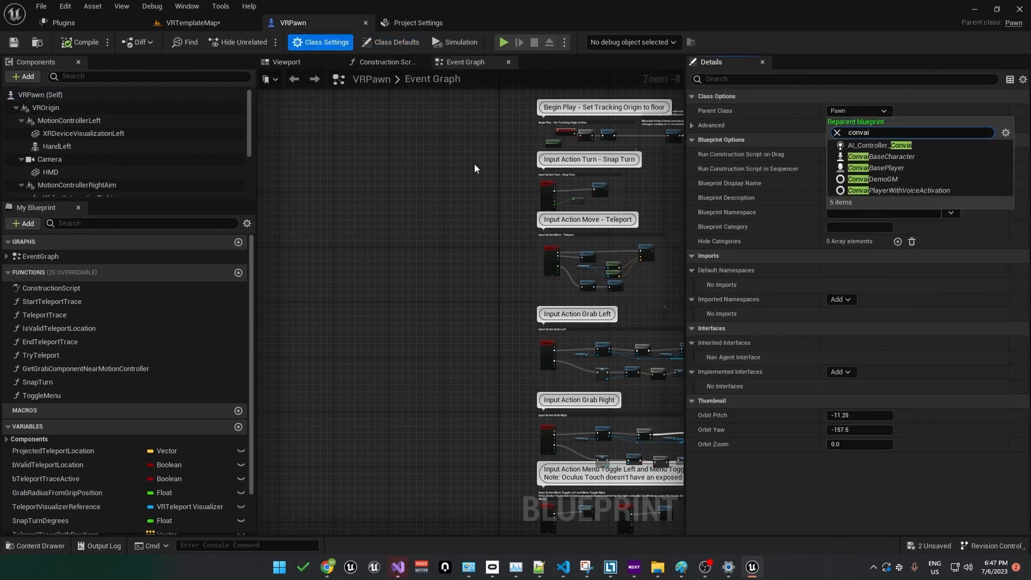
pyautogui.click(880, 168)
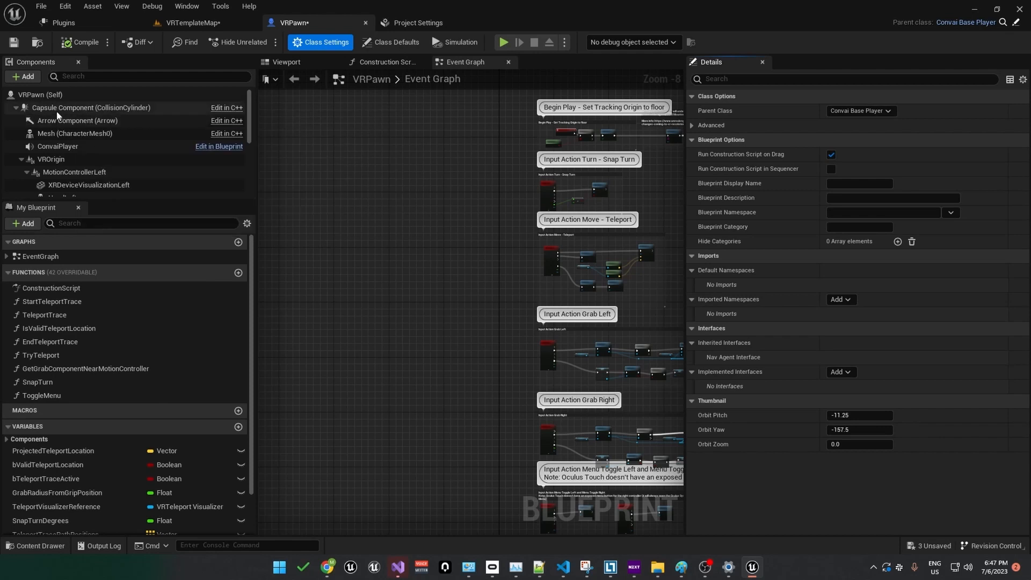
pyautogui.click(90, 107)
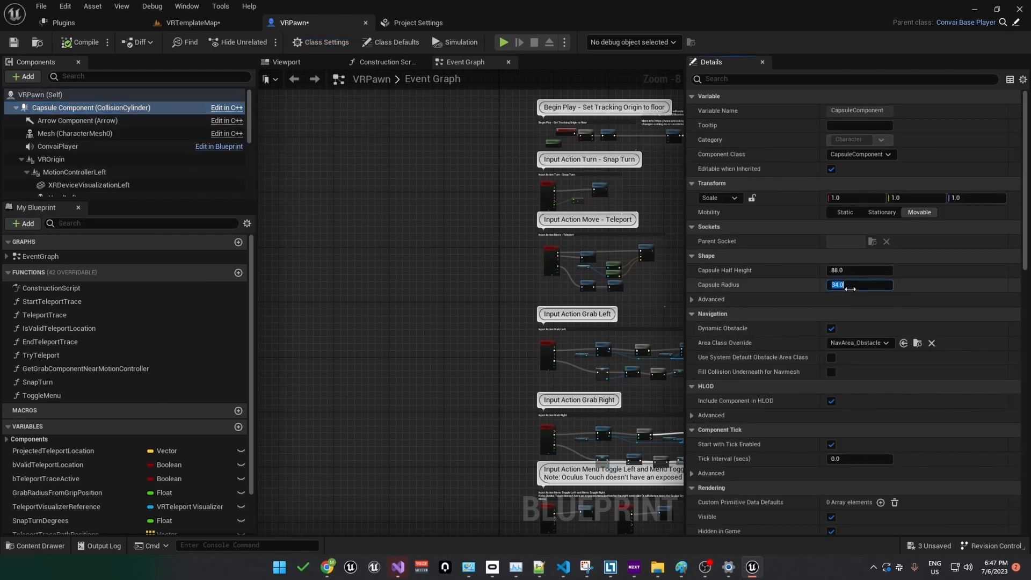
pyautogui.write('0.0')
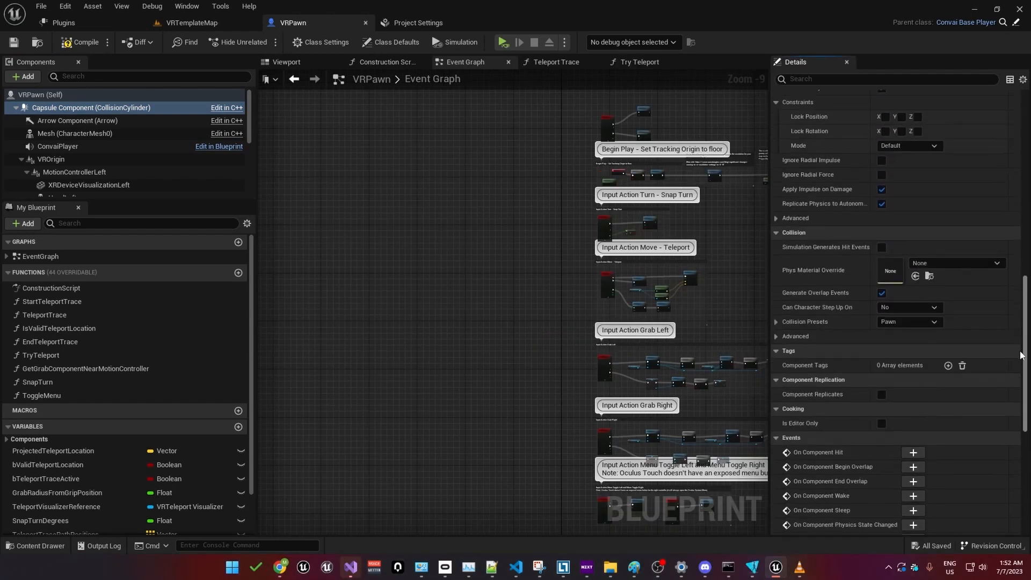
# Step: Set the capsule's Collision Preset to NoCollision and VRPawn's Gravity Scale to 0
pyautogui.click(910, 321)
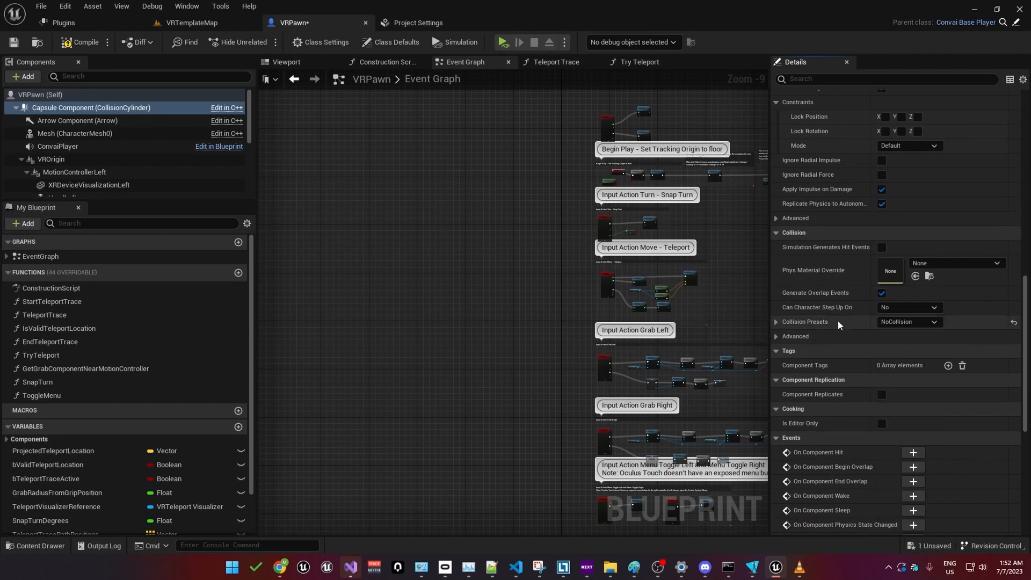
pyautogui.moveTo(36, 95)
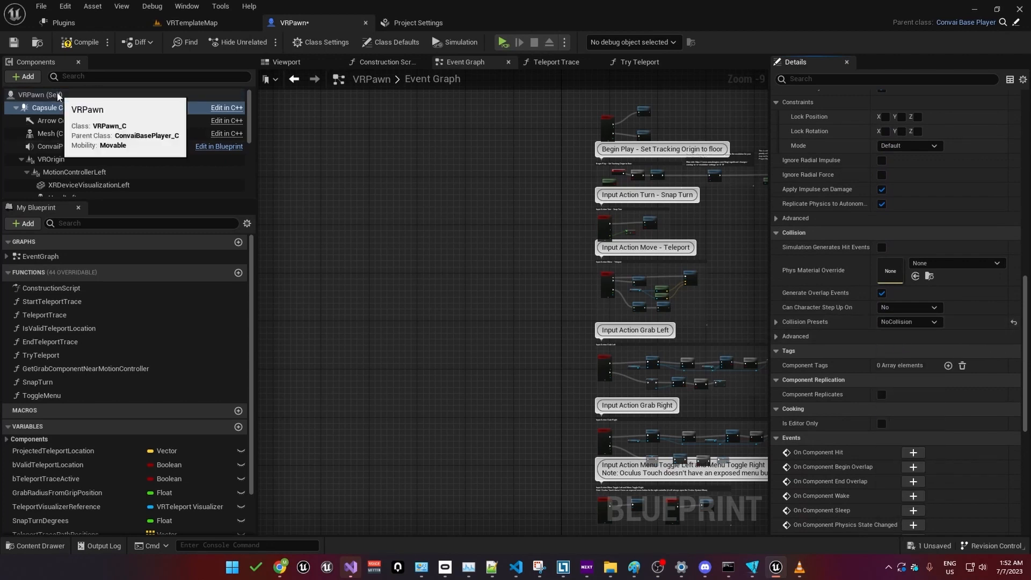
pyautogui.click(394, 42)
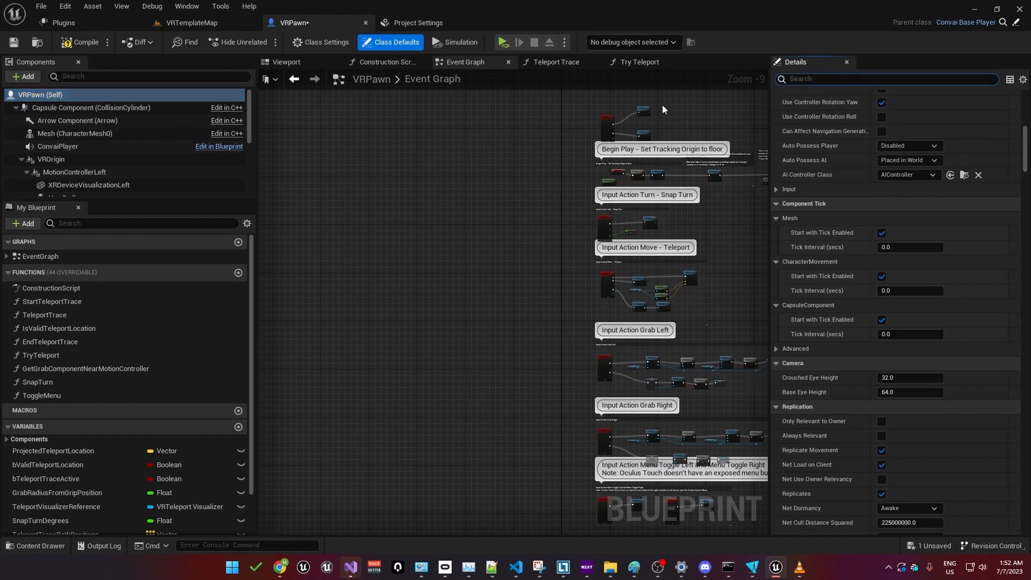
pyautogui.write('gravity')
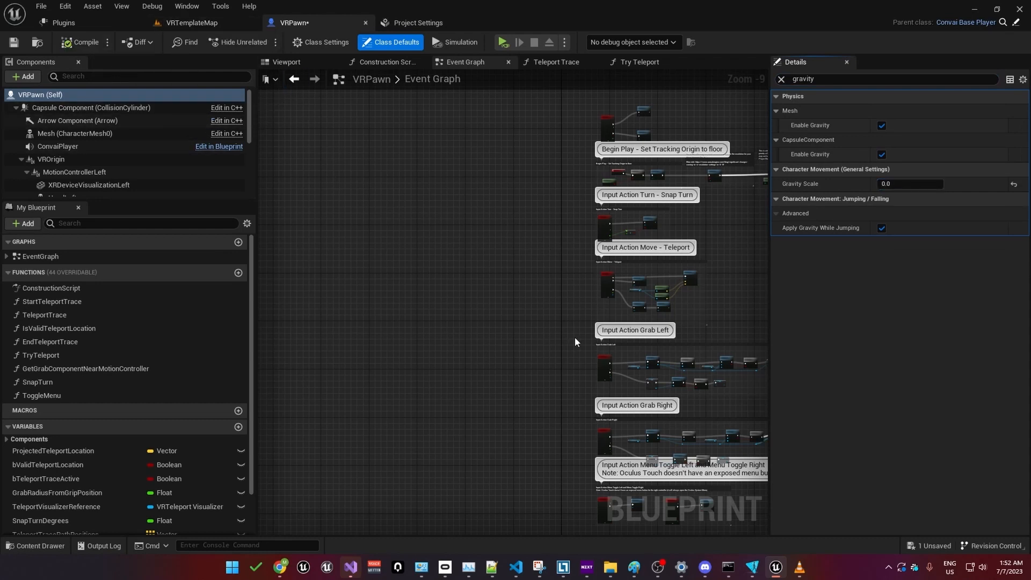
pyautogui.moveTo(503, 323)
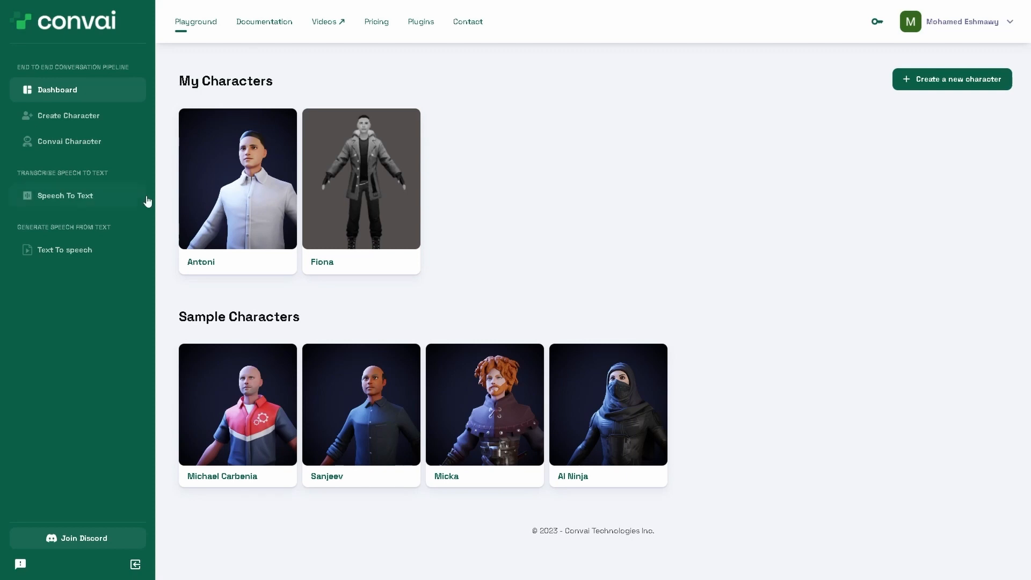
pyautogui.moveTo(537, 308)
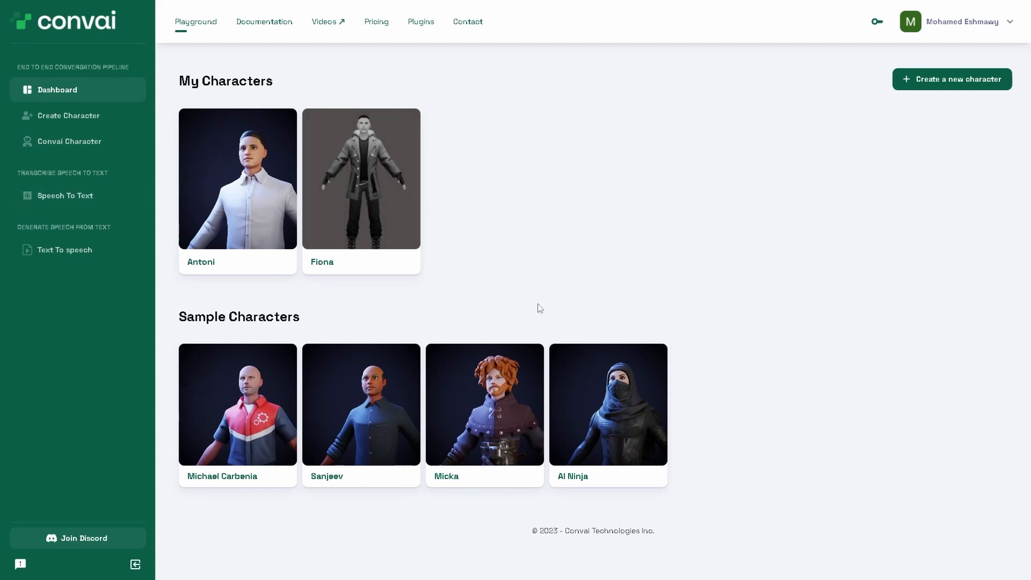
pyautogui.moveTo(955, 87)
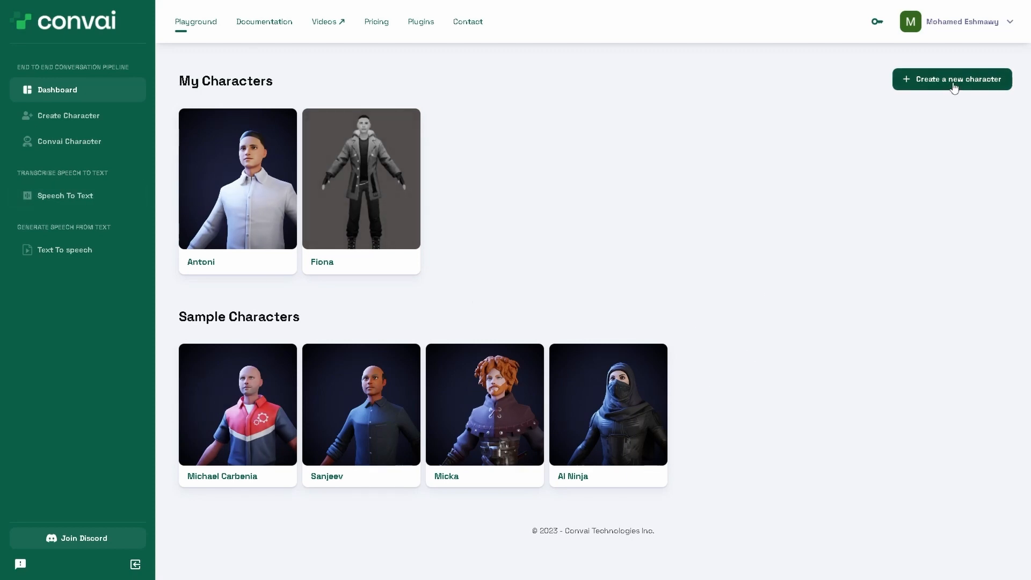
# Step: Start a new Convai character Echo with a backstory about a self-aware Unreal Engine VR character
pyautogui.click(952, 78)
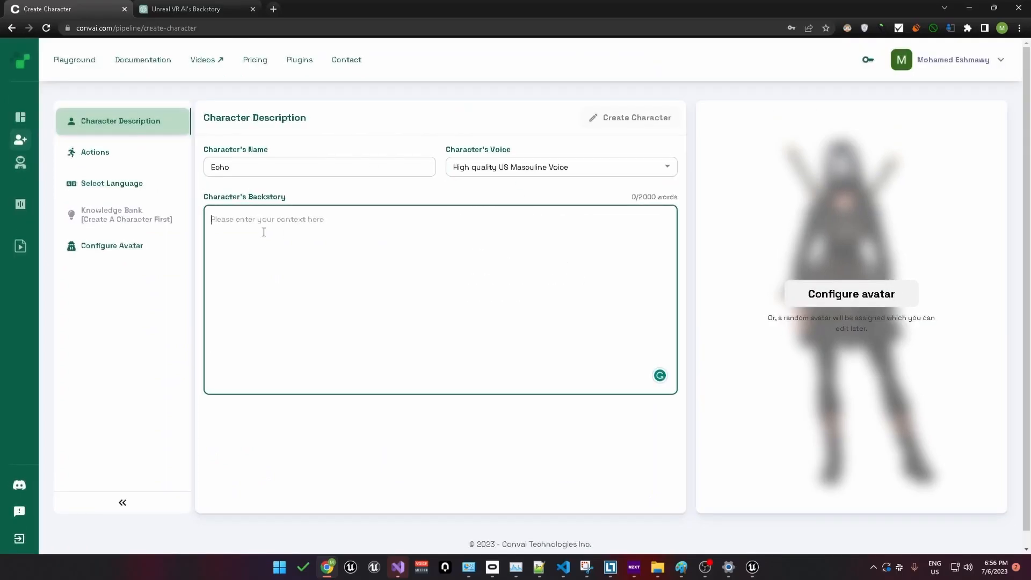
pyautogui.write('Echo is a character who lives in a VR world made with Unreal Engine. After a weird mistake in Unreal Engine gave him a mind of his own, he became very curious about his world. Now, he spends his time looking around the game, trying to understand where he came from and why he exists.')
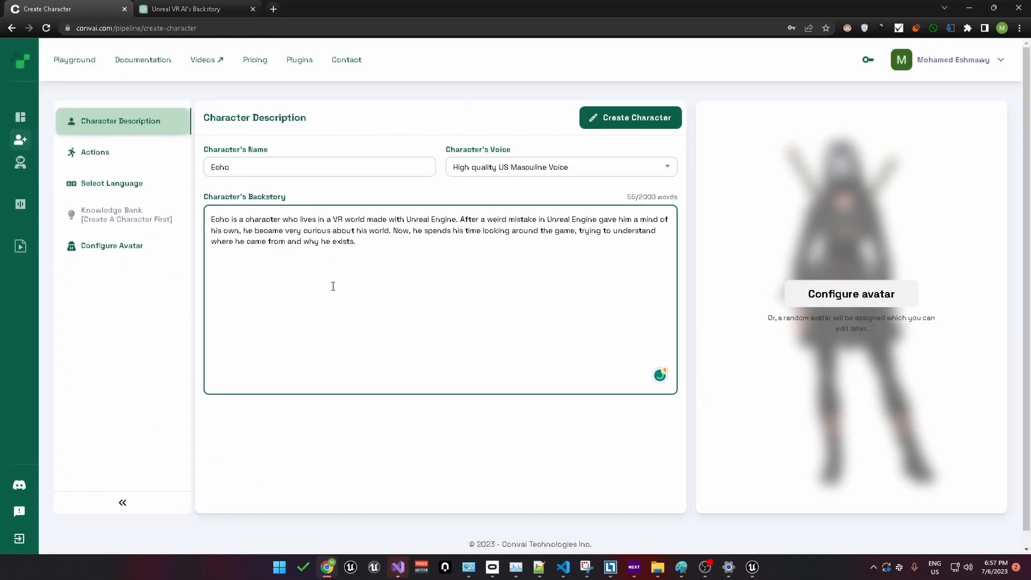
pyautogui.click(339, 270)
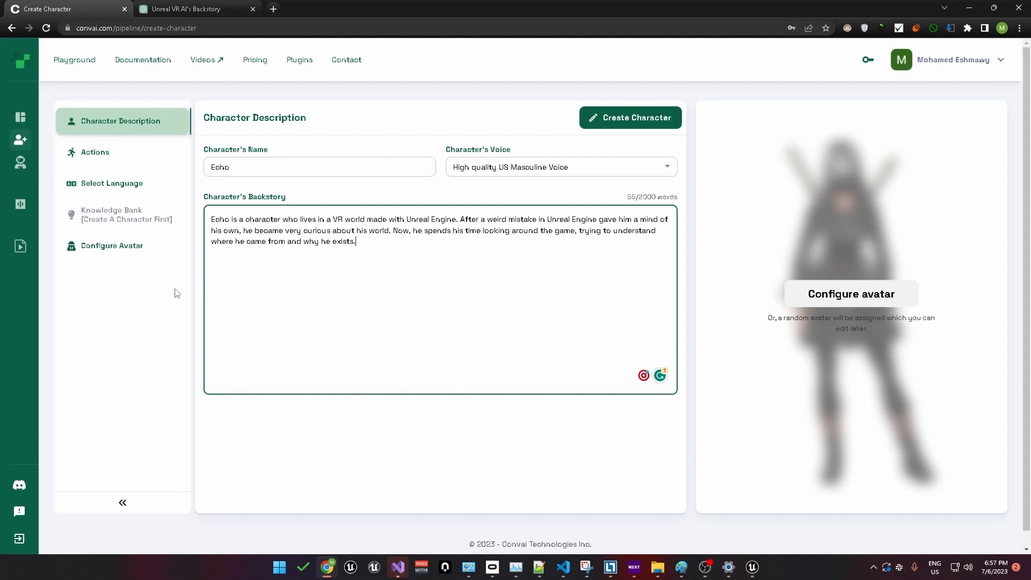
pyautogui.moveTo(126, 191)
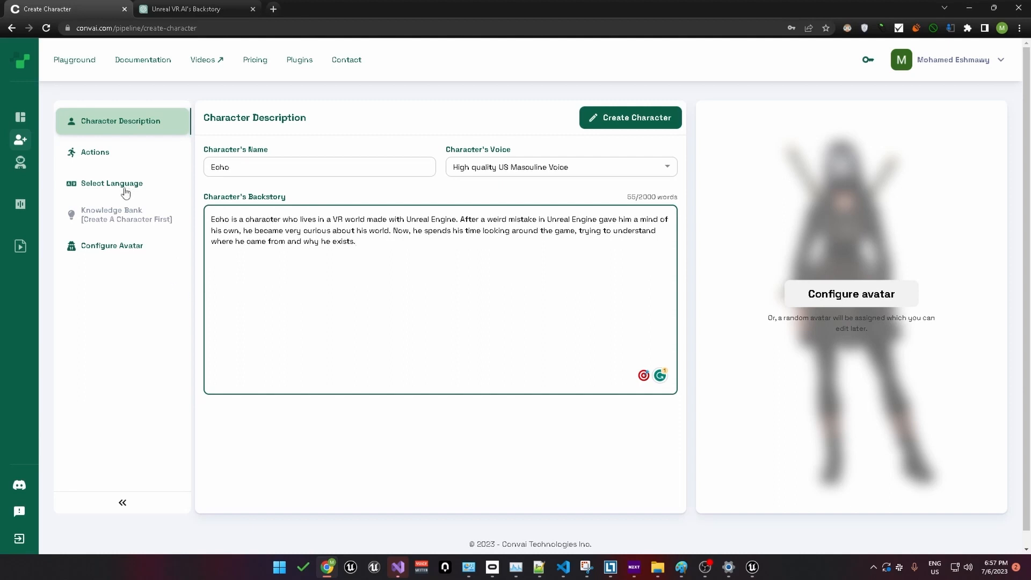
# Step: Create Echo, review its Language, Avatar and Actions settings, and return to its description
pyautogui.click(630, 117)
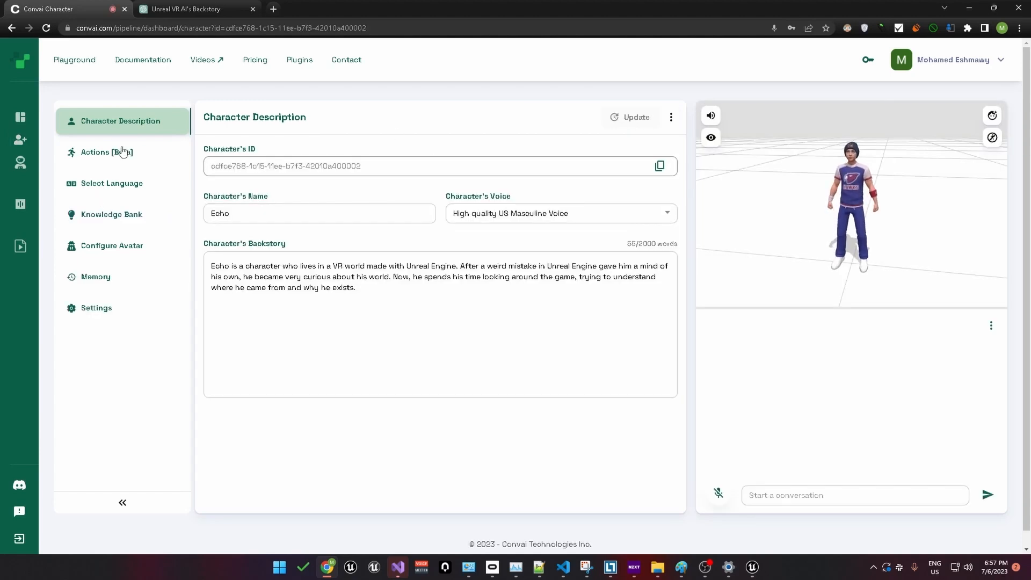
pyautogui.click(110, 183)
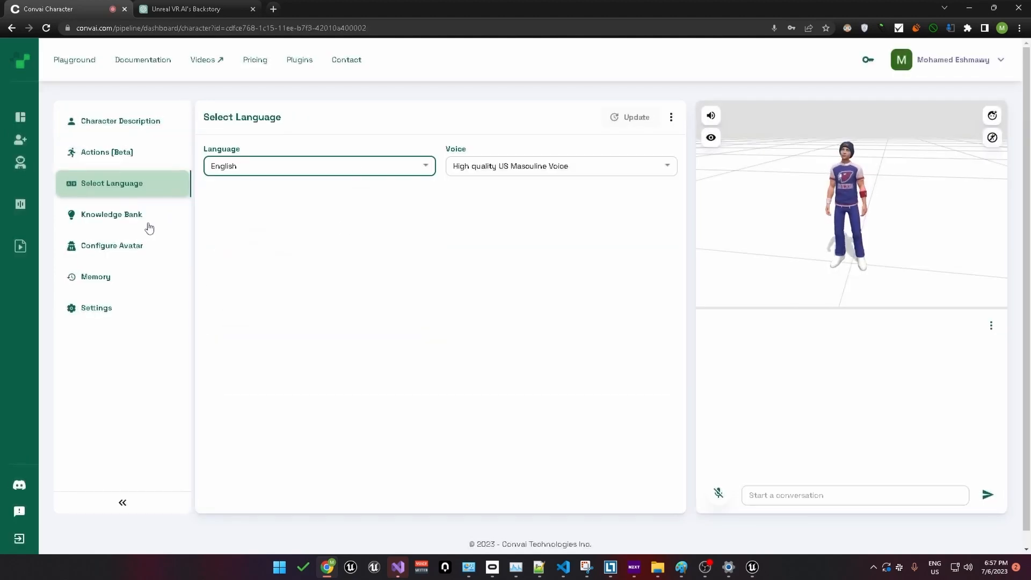
pyautogui.click(111, 245)
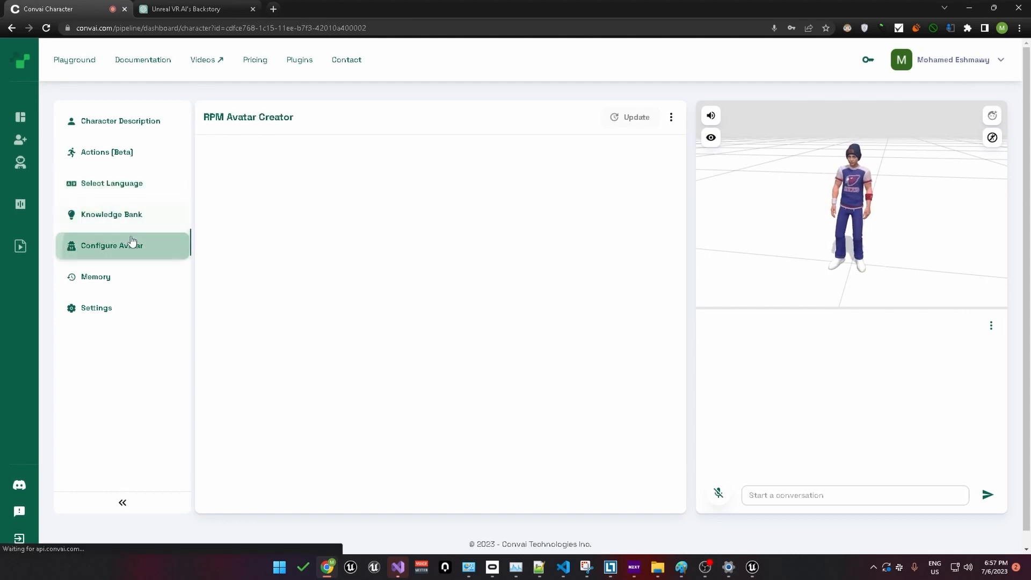
pyautogui.click(106, 152)
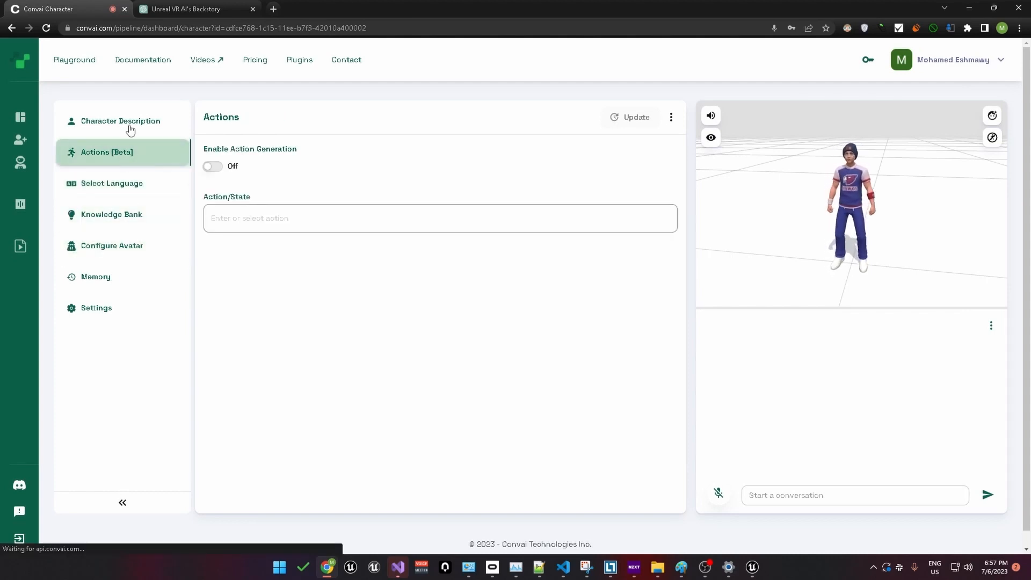
pyautogui.click(120, 121)
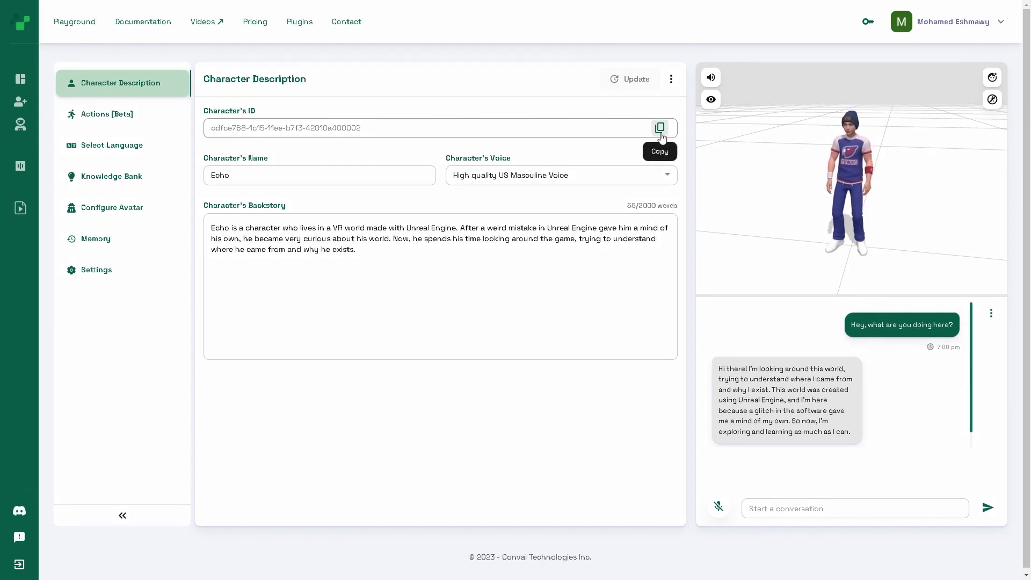
# Step: Copy Echo's Character ID into MyAICharacter and play the level to test it
pyautogui.click(659, 128)
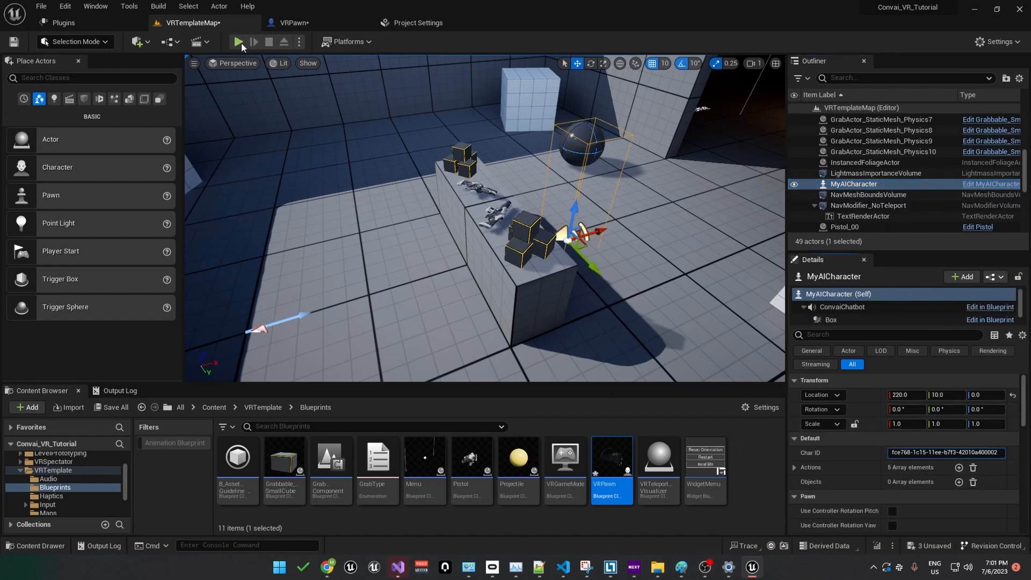
pyautogui.moveTo(240, 42)
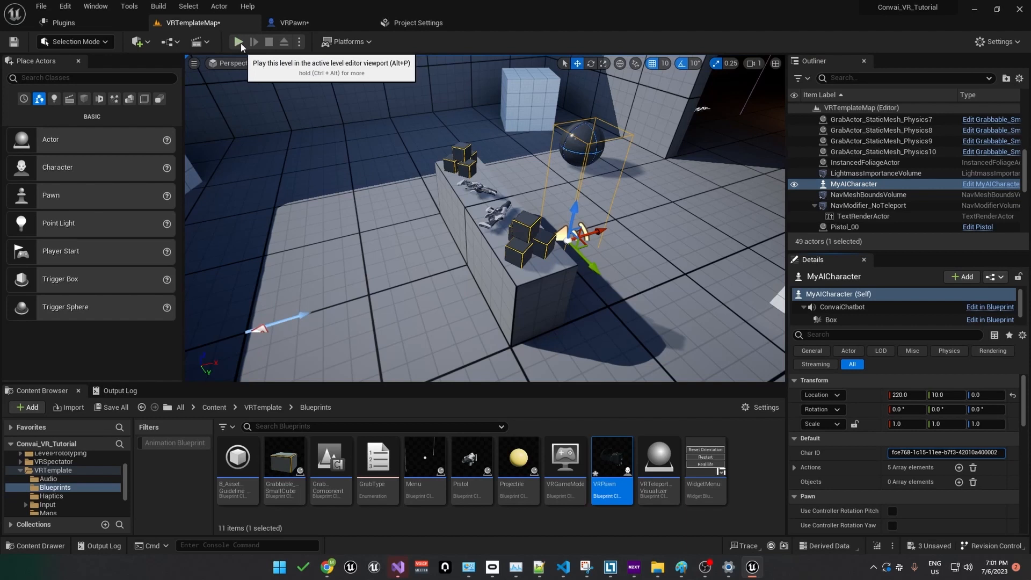
pyautogui.click(239, 41)
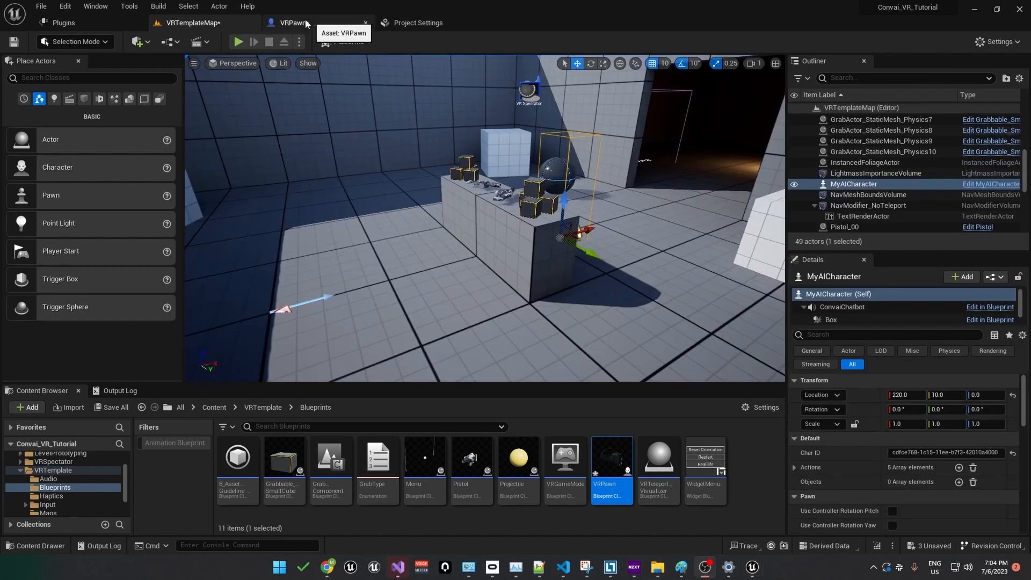
# Step: From VRPawn's Class Settings, bring up the ConvaiBasePlayer parent and scroll to its T-key PushToTalk events
pyautogui.click(289, 23)
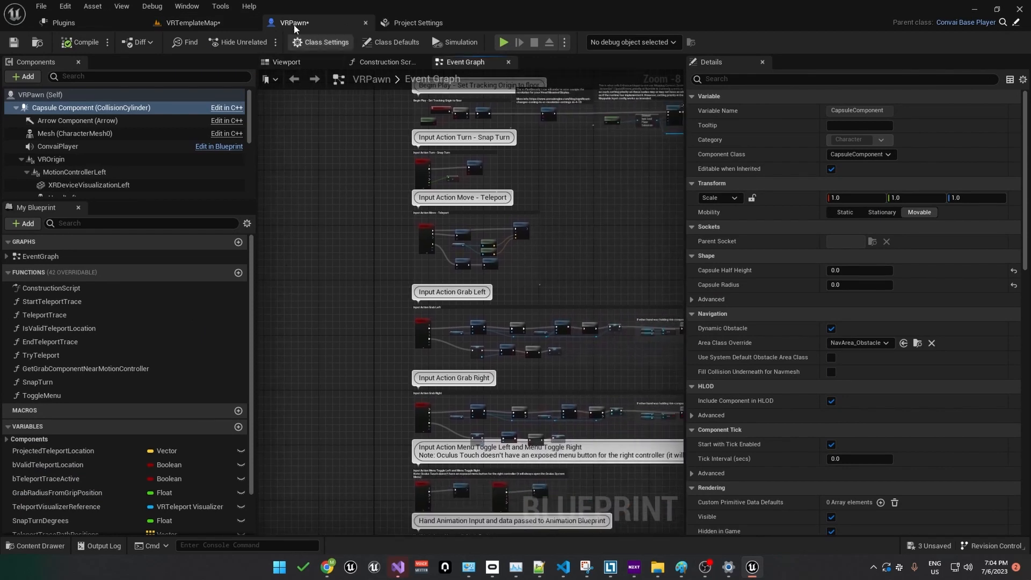
pyautogui.click(324, 42)
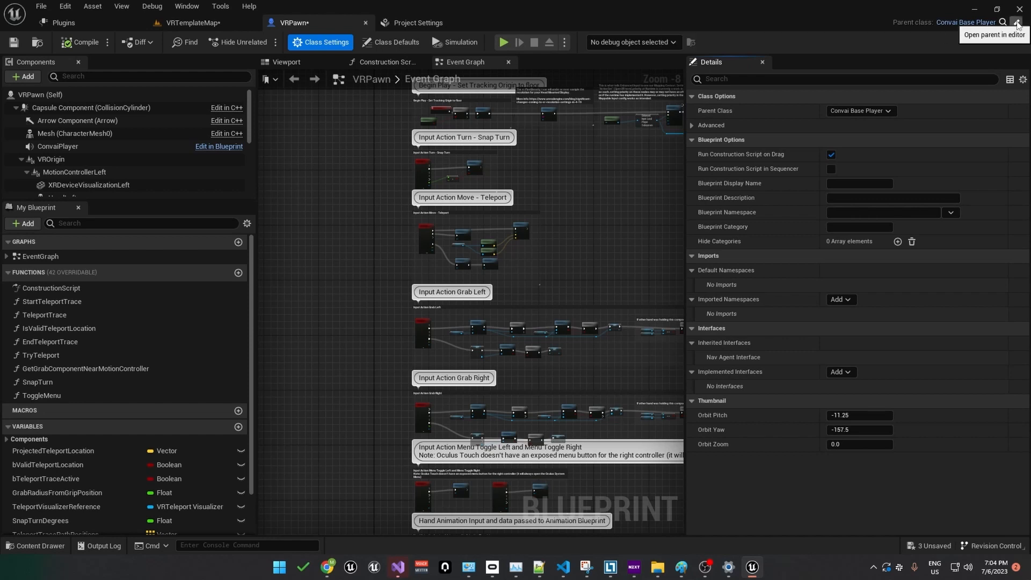
pyautogui.click(1016, 24)
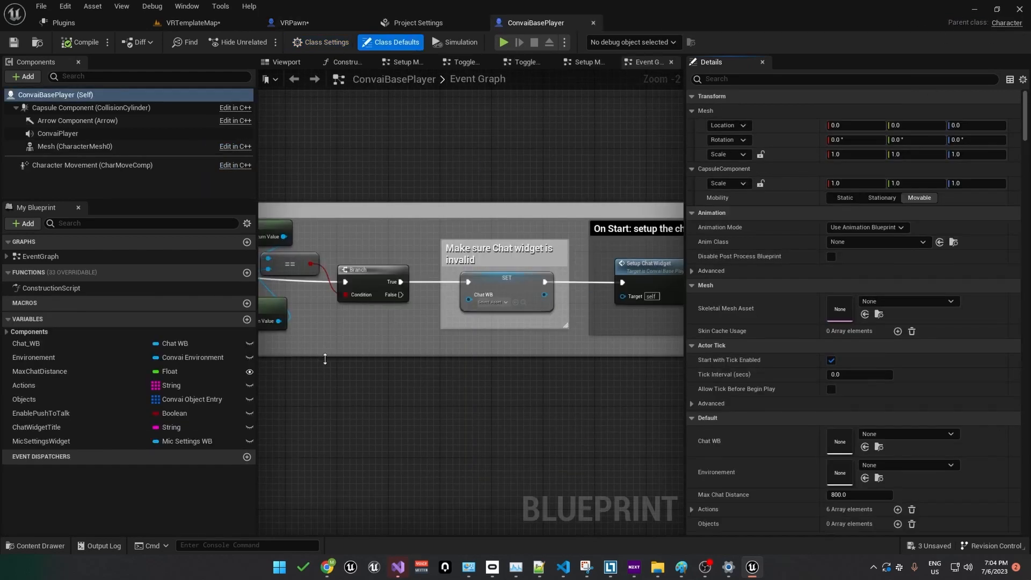
pyautogui.scroll(-3)
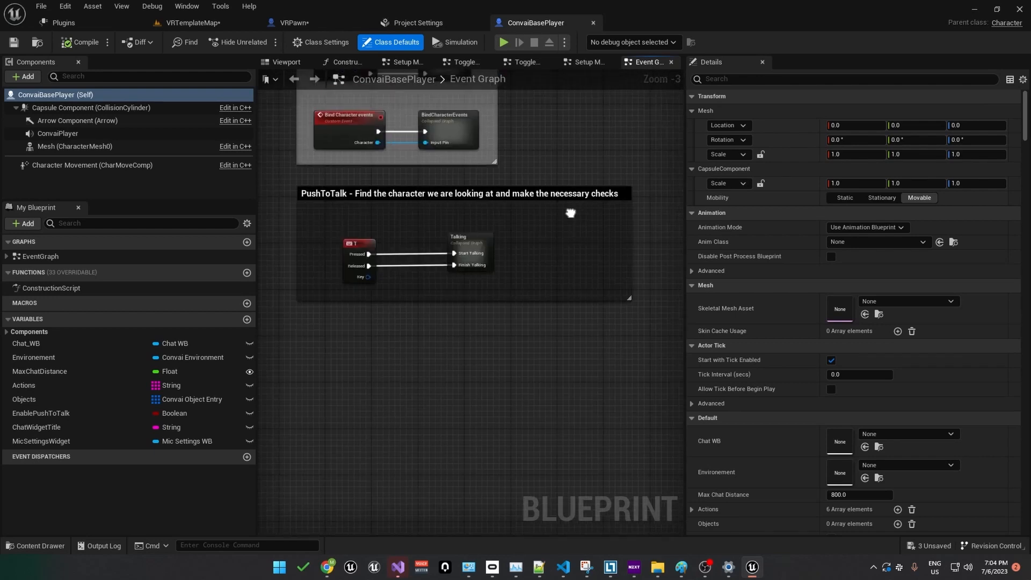
pyautogui.scroll(-3)
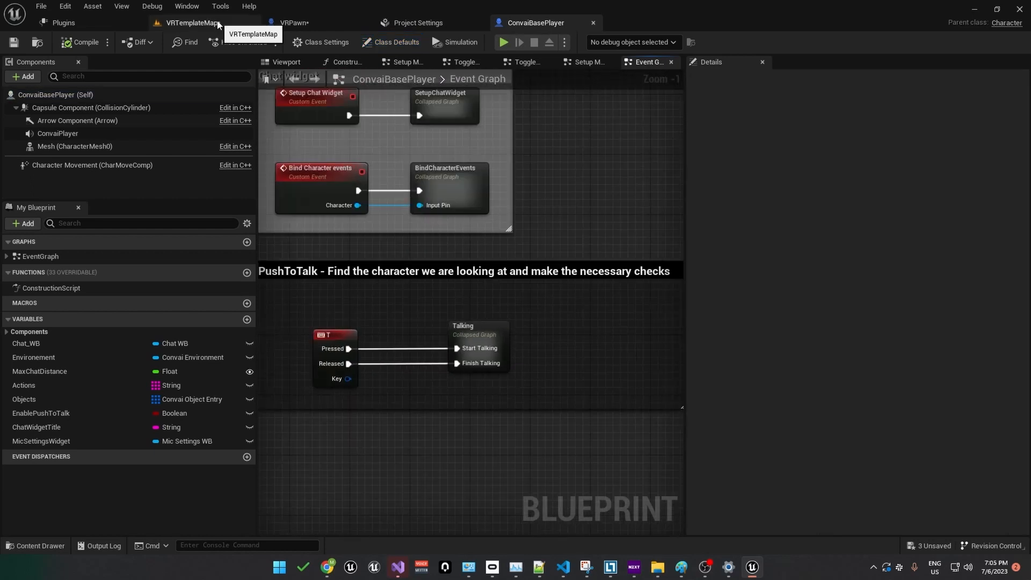
# Step: Create a new Input Action named IA_Talk in the VRTemplate Input Actions folder, save it, and return to the Input folder
pyautogui.click(186, 23)
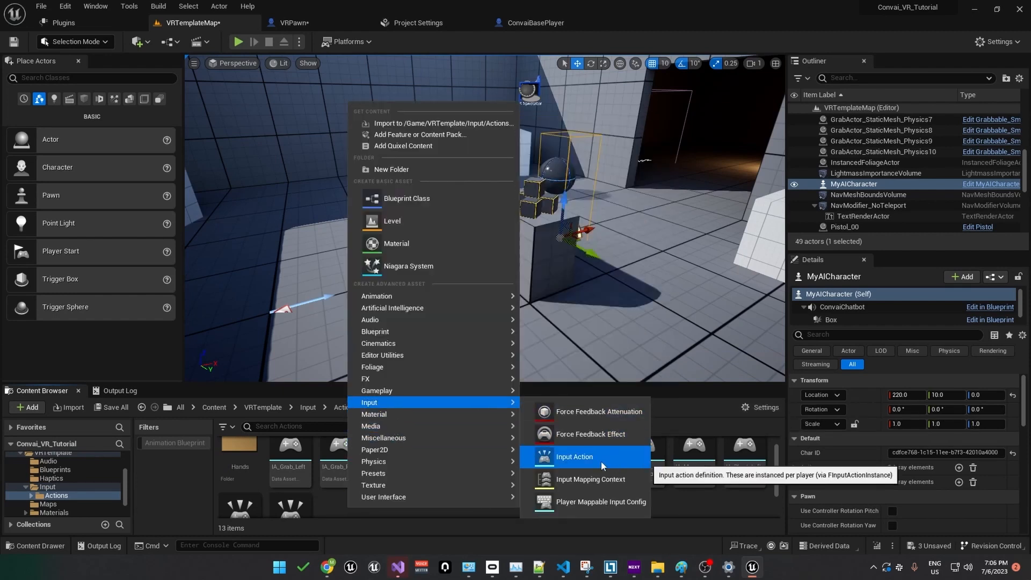
pyautogui.click(573, 456)
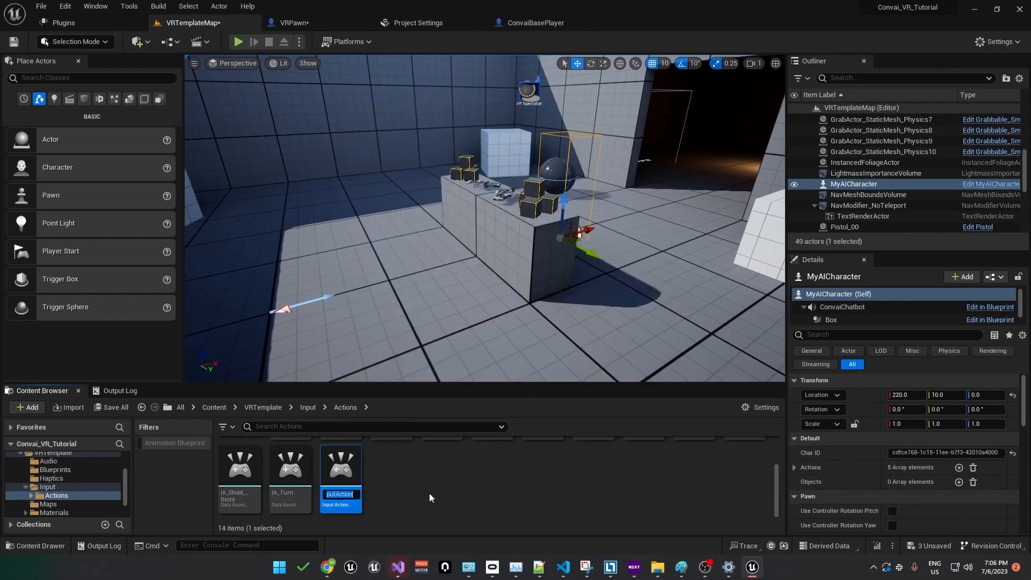
pyautogui.write('IA_Talk')
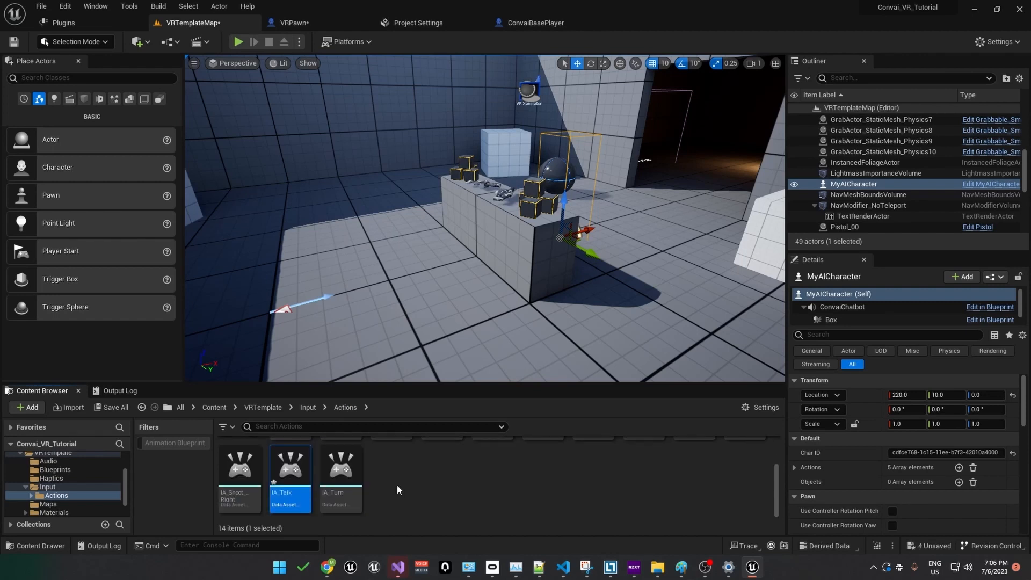
pyautogui.doubleClick(289, 467)
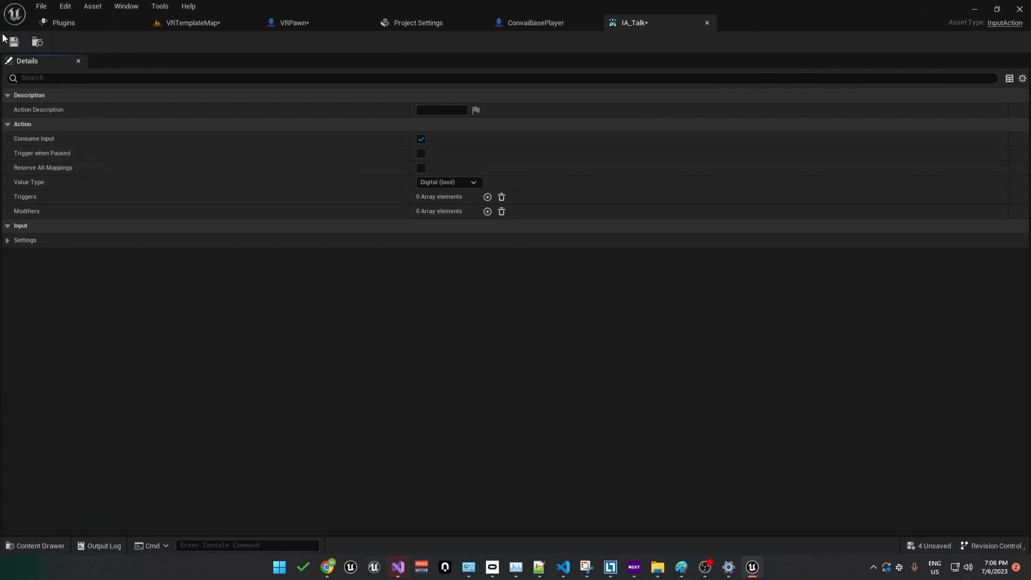
pyautogui.click(192, 22)
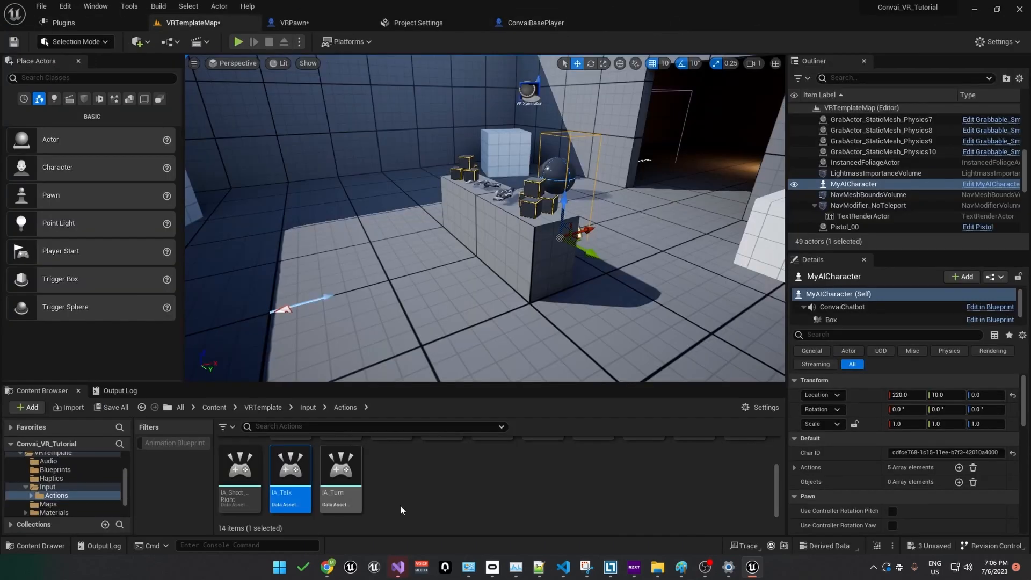
pyautogui.click(308, 407)
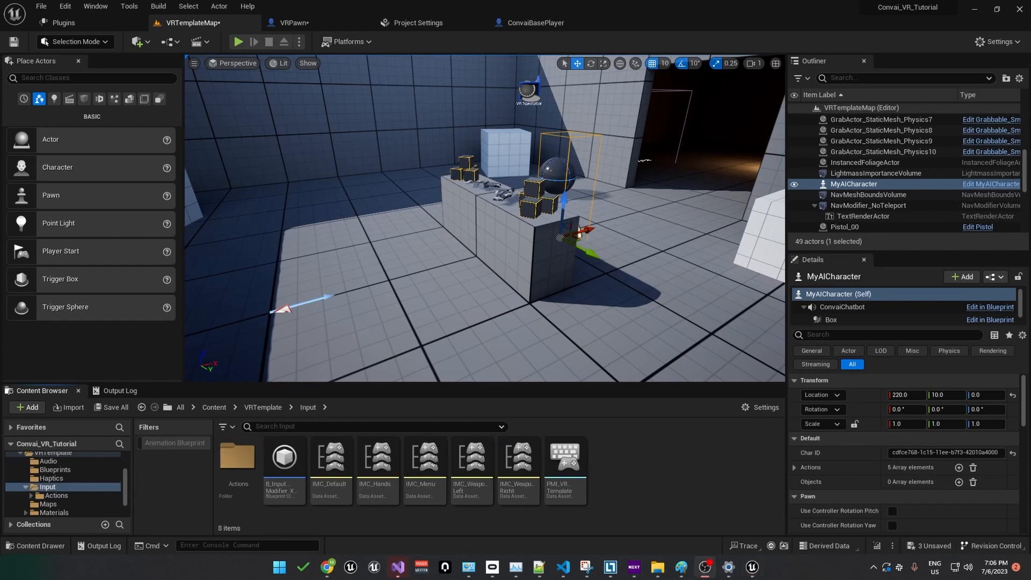
# Step: In IMC_Hands add a mapping binding IA_Talk to Oculus Touch (R) A Press and save the context
pyautogui.doubleClick(377, 455)
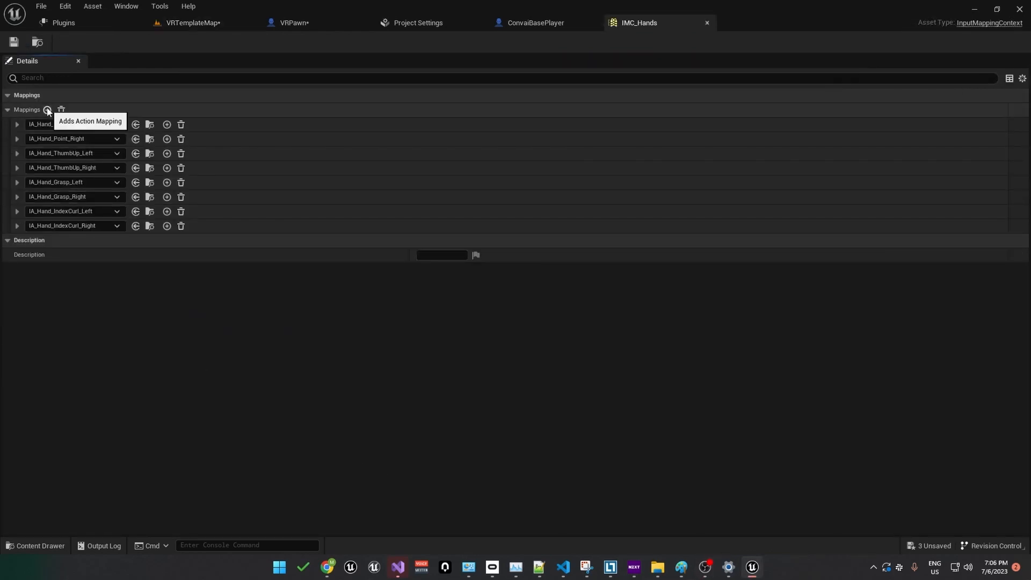
pyautogui.click(46, 110)
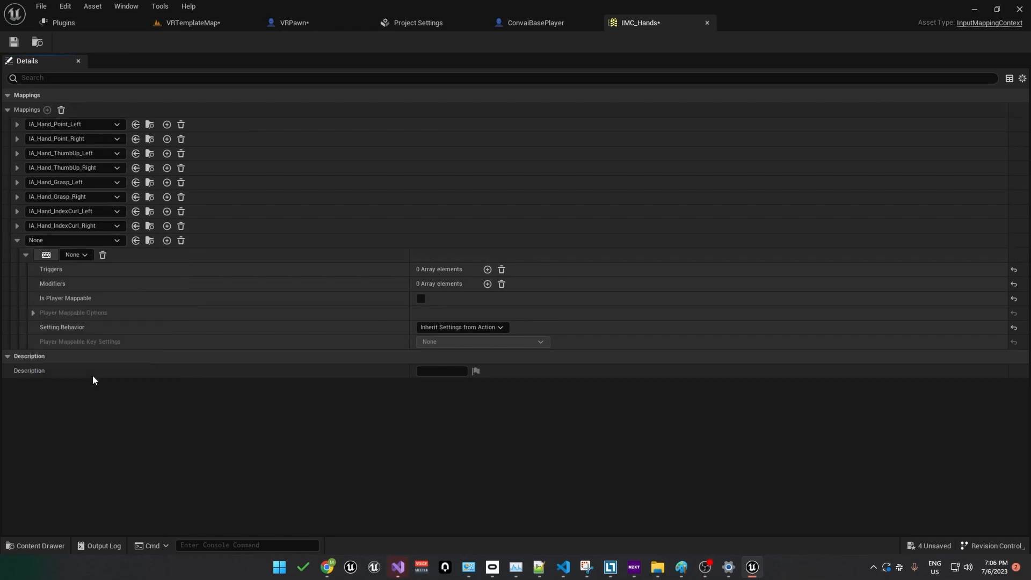
pyautogui.click(74, 255)
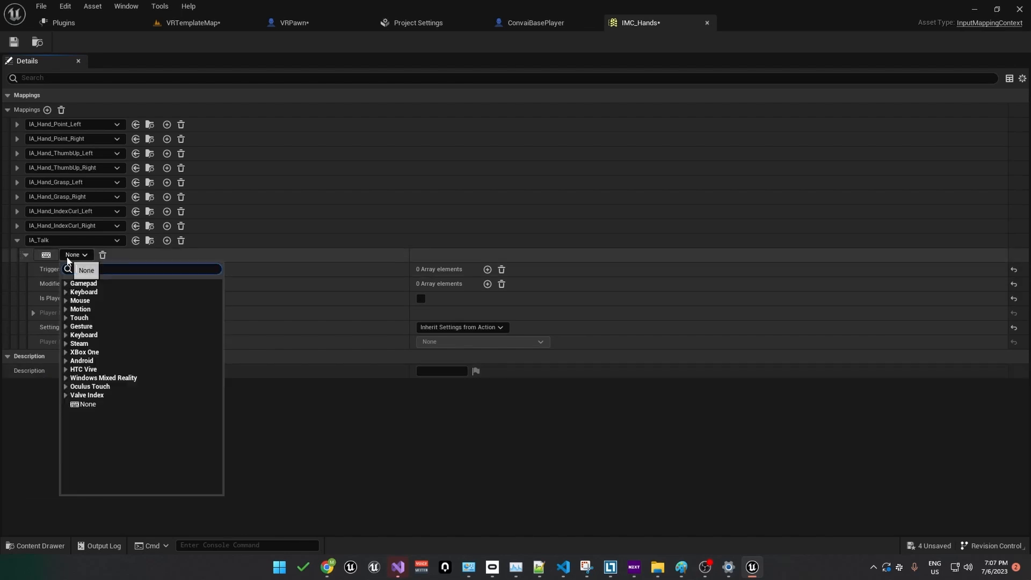
pyautogui.click(90, 386)
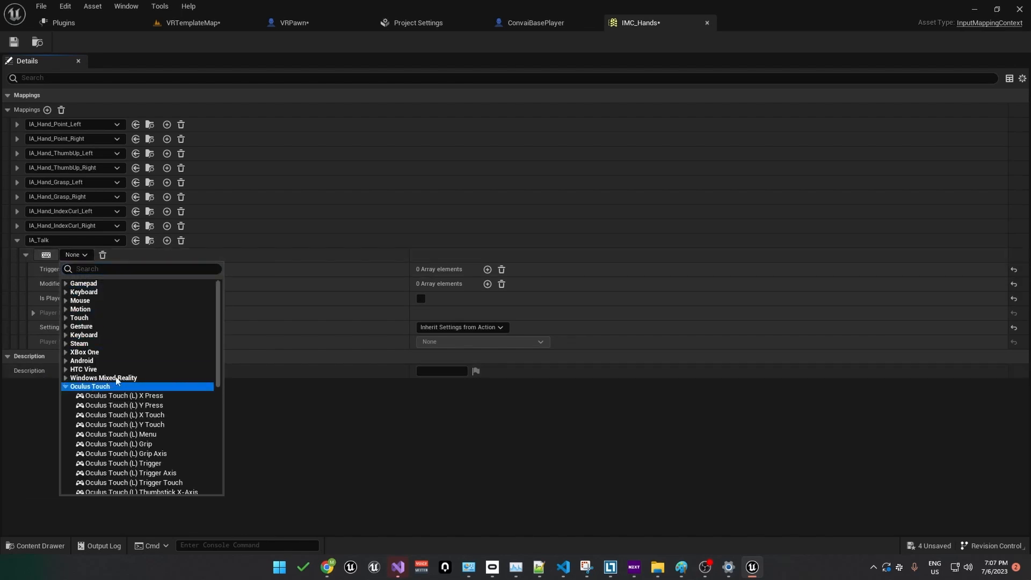
pyautogui.scroll(-3)
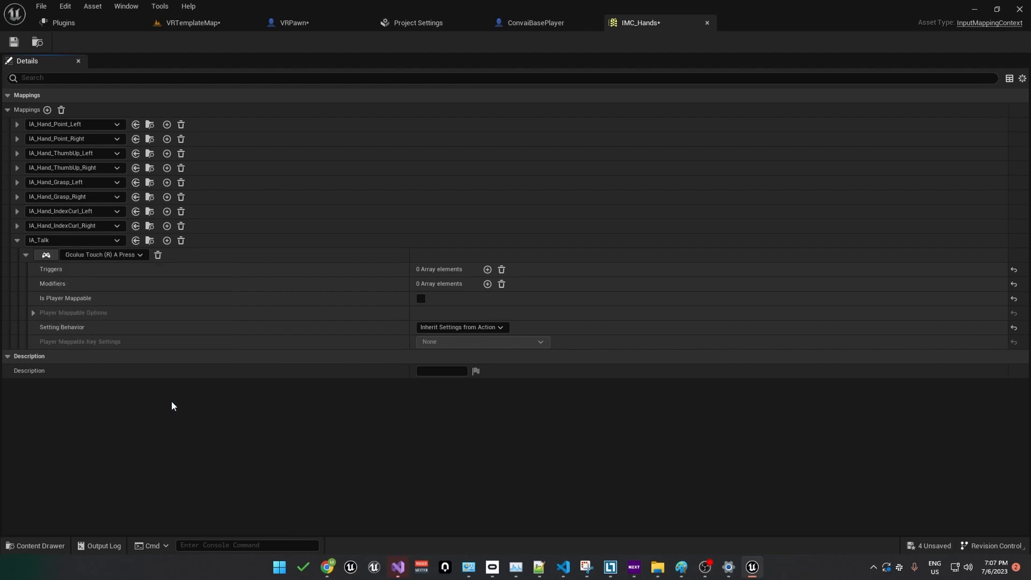
pyautogui.click(13, 42)
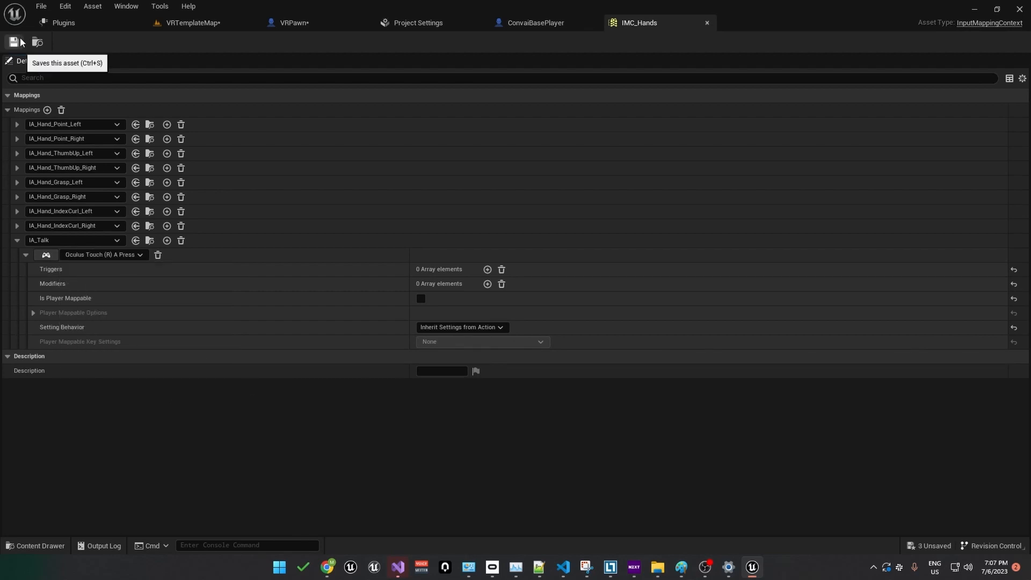
# Step: Add an IA_Talk event node in ConvaiBasePlayer wired so Started starts talking and Completed finishes talking, then compile
pyautogui.click(535, 23)
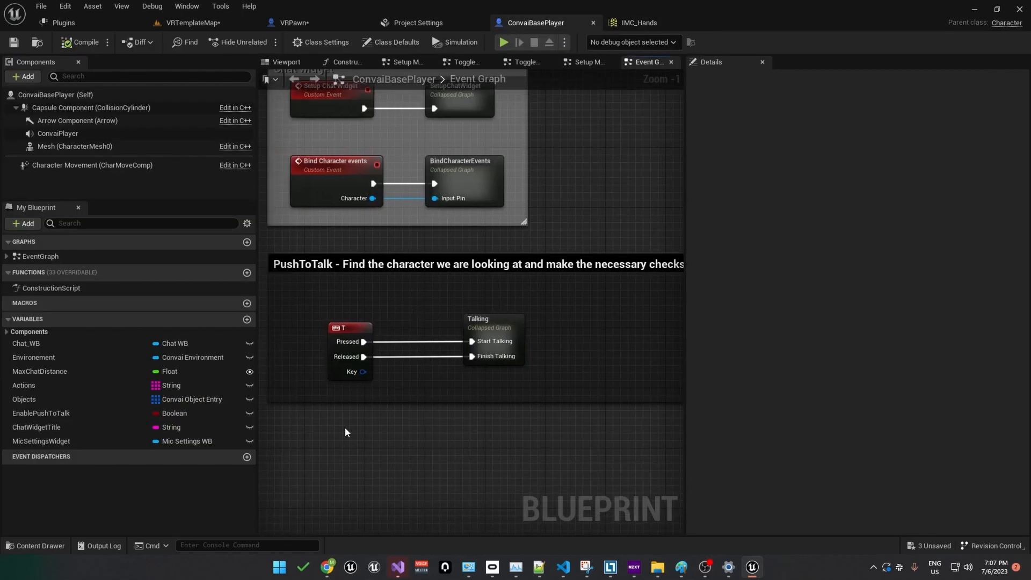
pyautogui.write('IA_Tal')
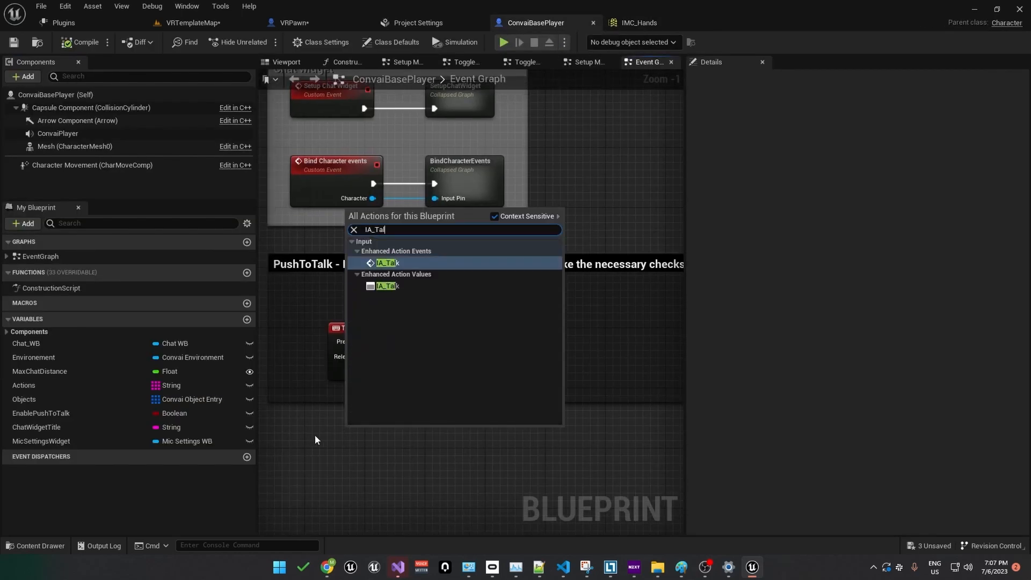
pyautogui.click(388, 262)
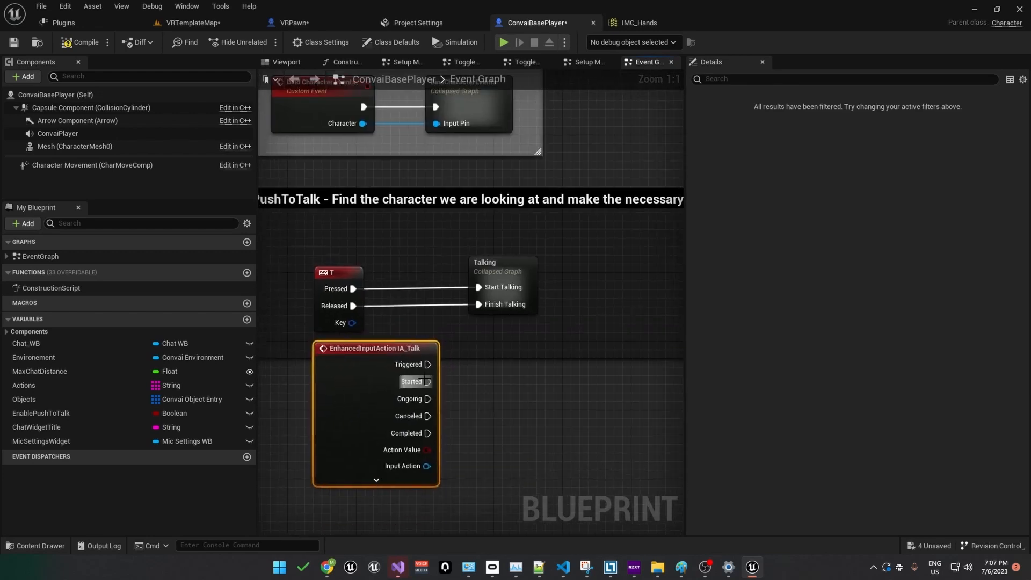
pyautogui.moveTo(428, 381); pyautogui.dragTo(478, 288)
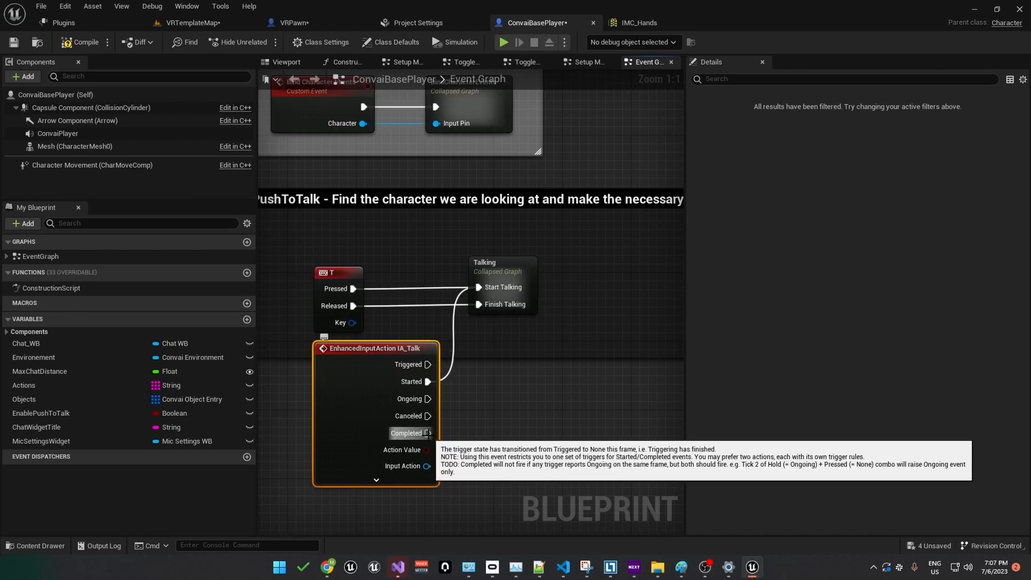
pyautogui.moveTo(496, 330)
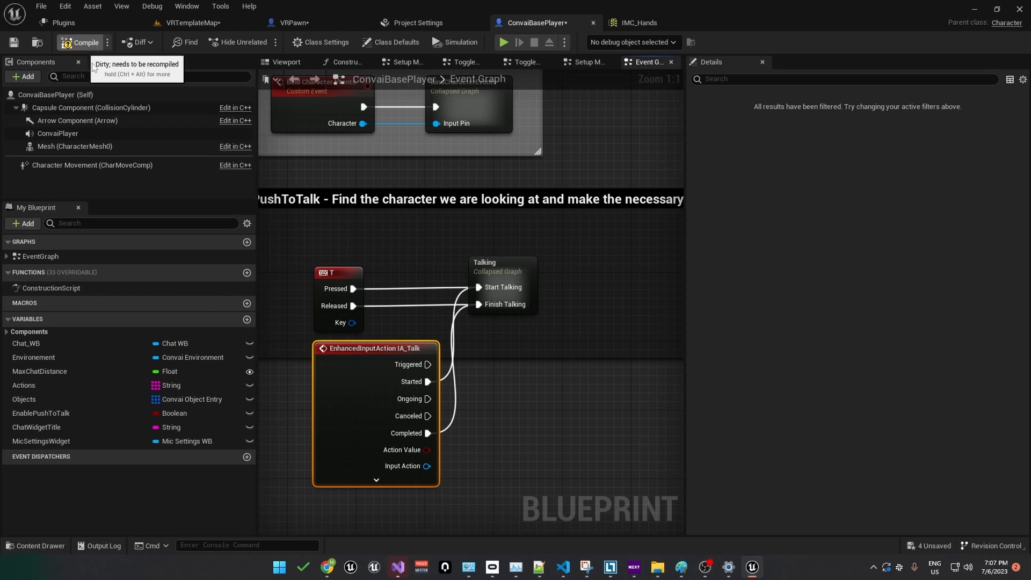
pyautogui.click(80, 42)
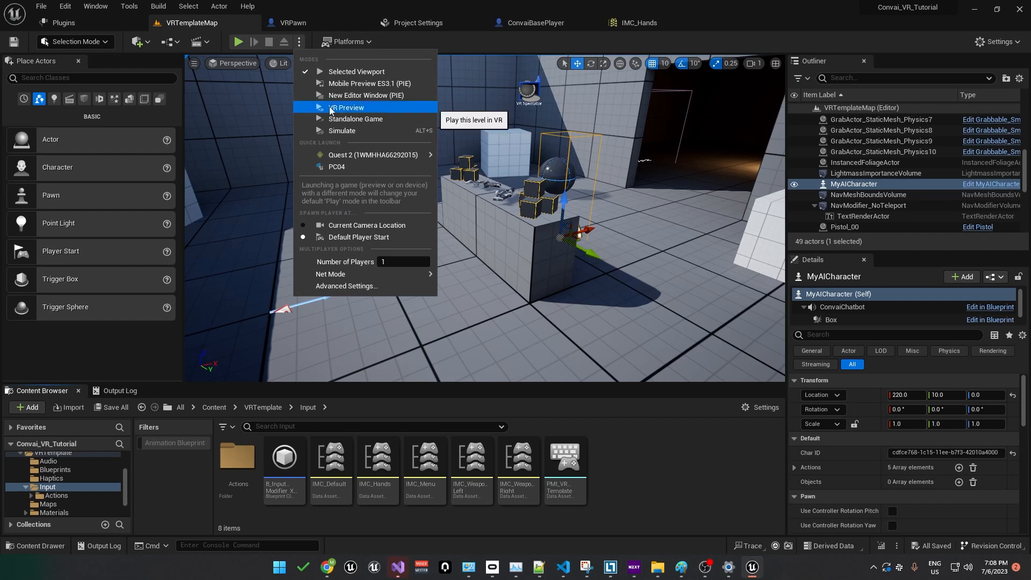
# Step: Run the level in VR Preview to test push-to-talk
pyautogui.click(346, 107)
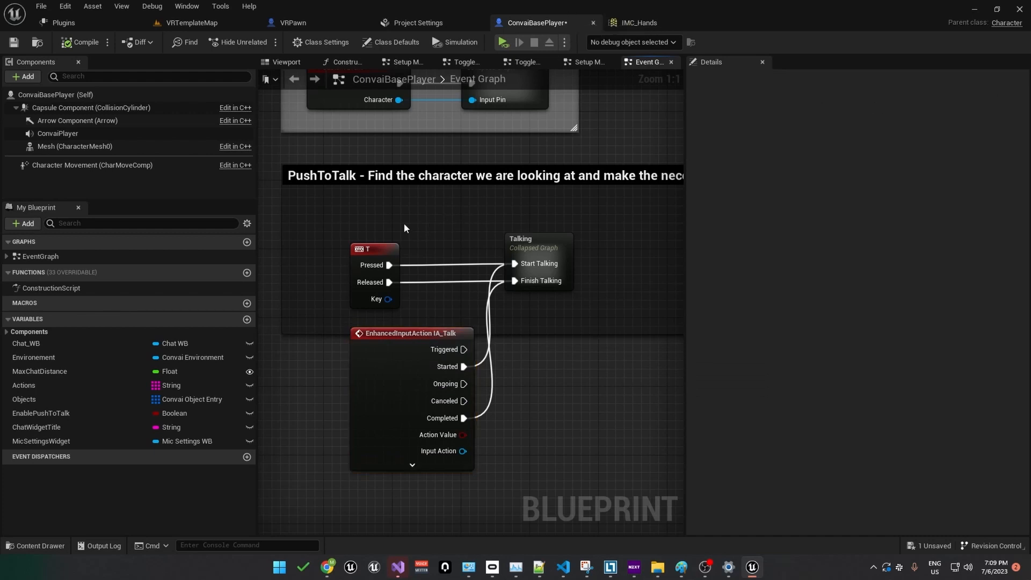
pyautogui.moveTo(349, 207)
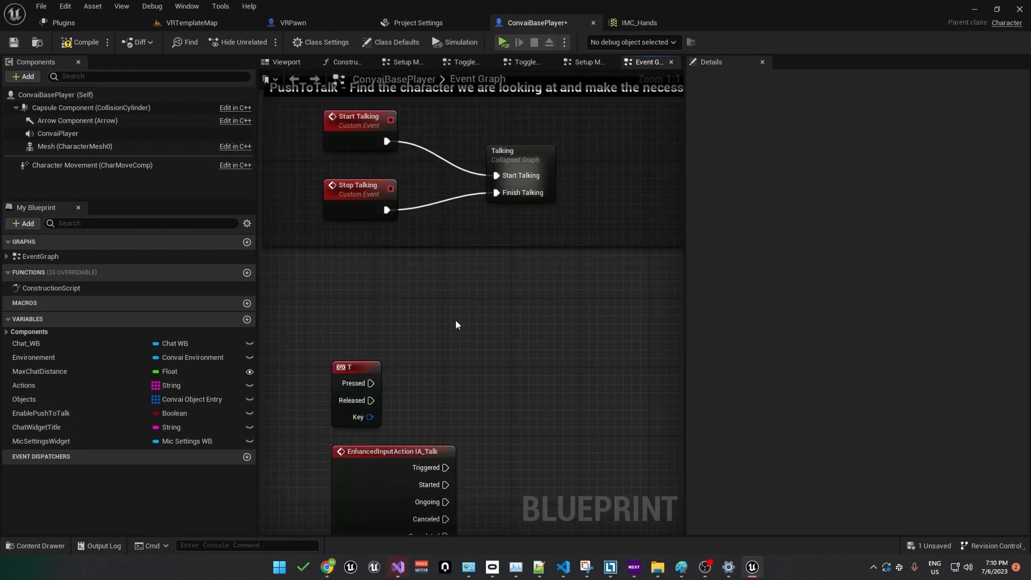
# Step: Wire the T key to the Start Talking call, remove the IA_Talk event from ConvaiBasePlayer, and switch to VRPawn
pyautogui.moveTo(372, 312); pyautogui.dragTo(441, 296)
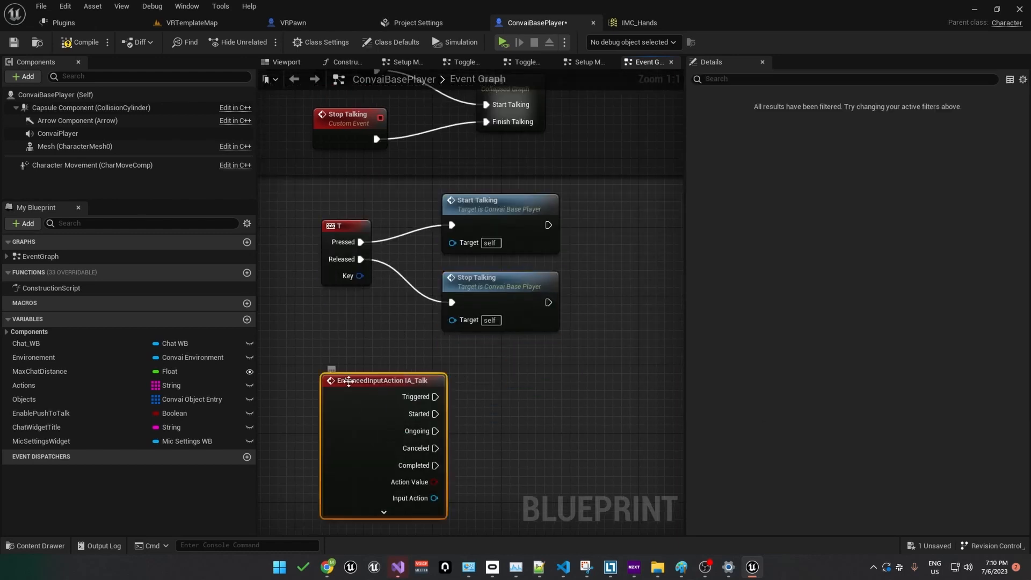
pyautogui.press('Delete')
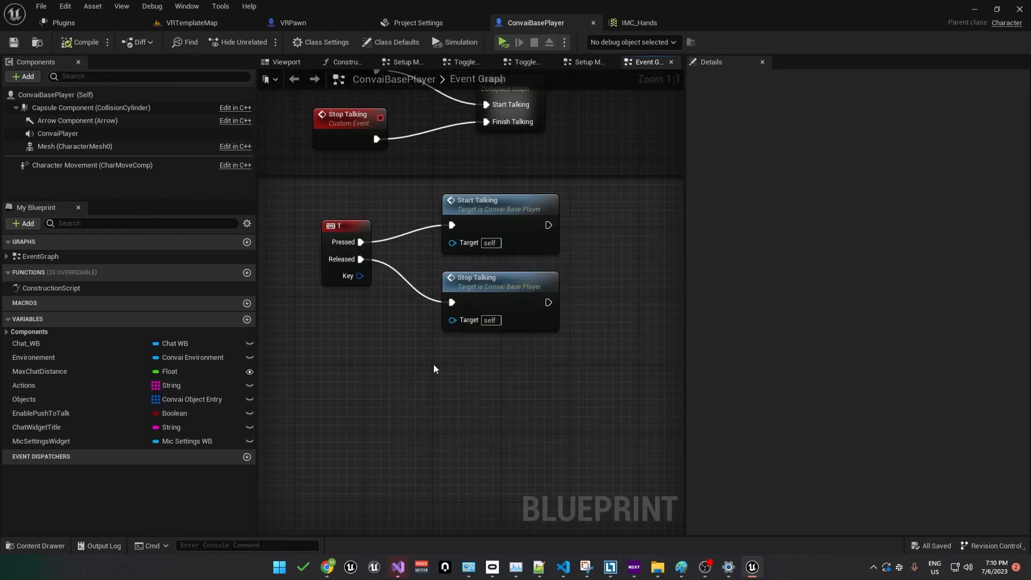
pyautogui.click(291, 22)
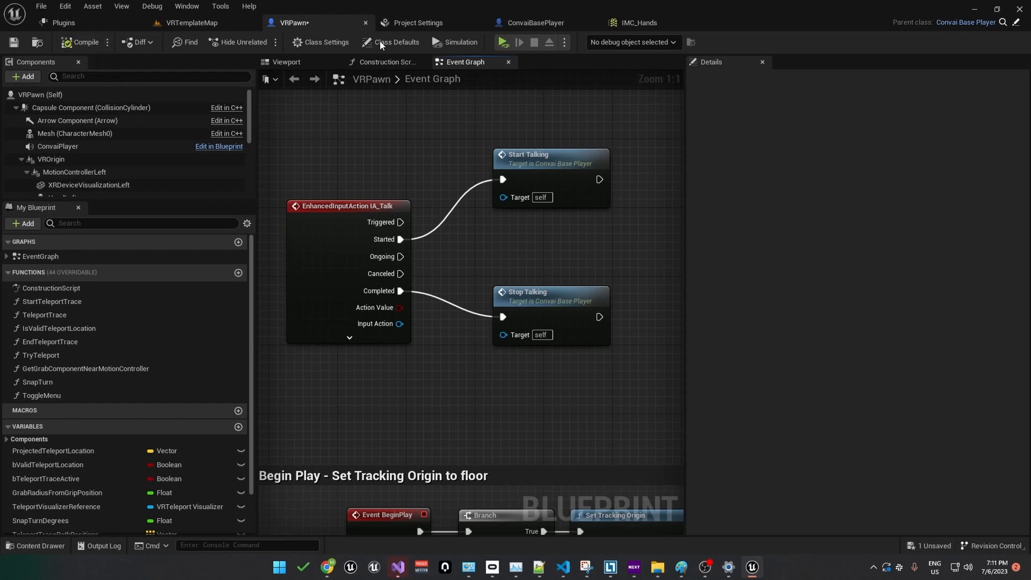
pyautogui.click(535, 23)
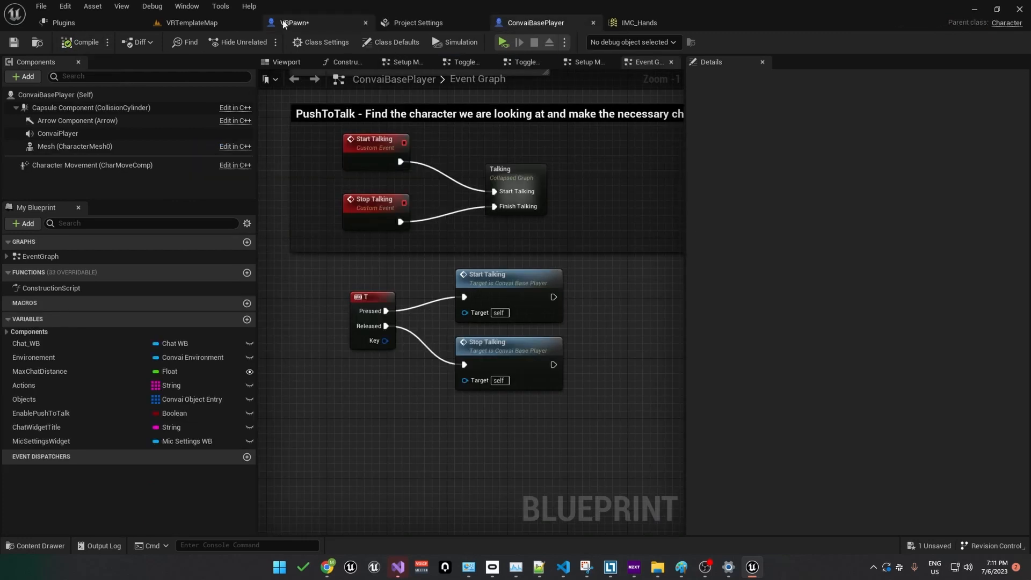
pyautogui.click(296, 22)
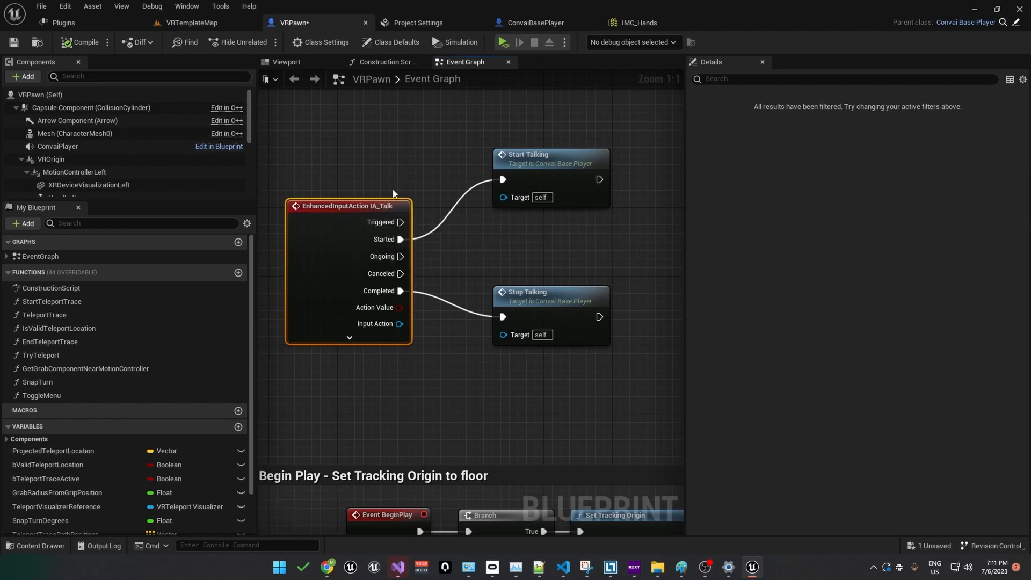
pyautogui.click(533, 22)
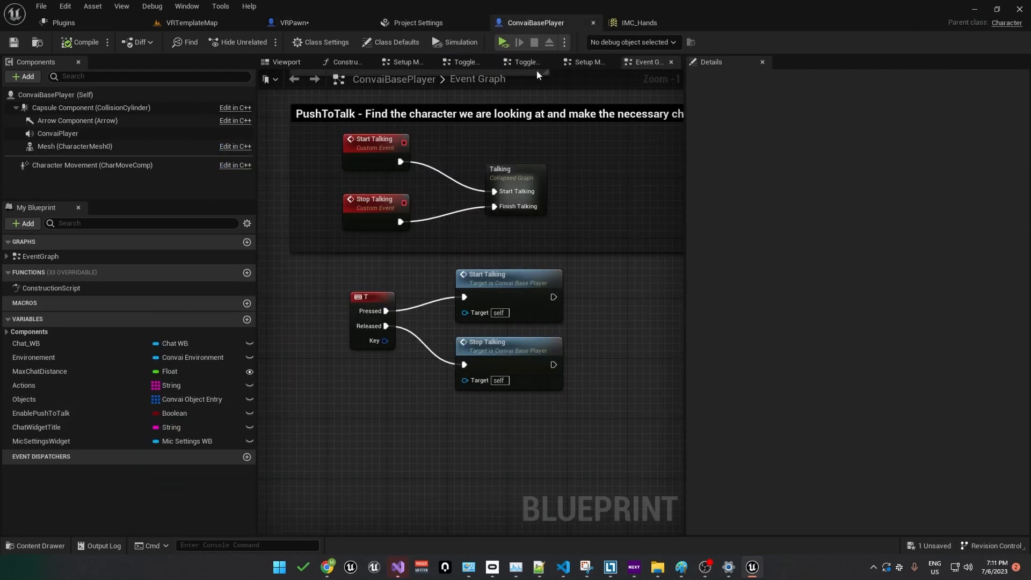
pyautogui.moveTo(408, 405)
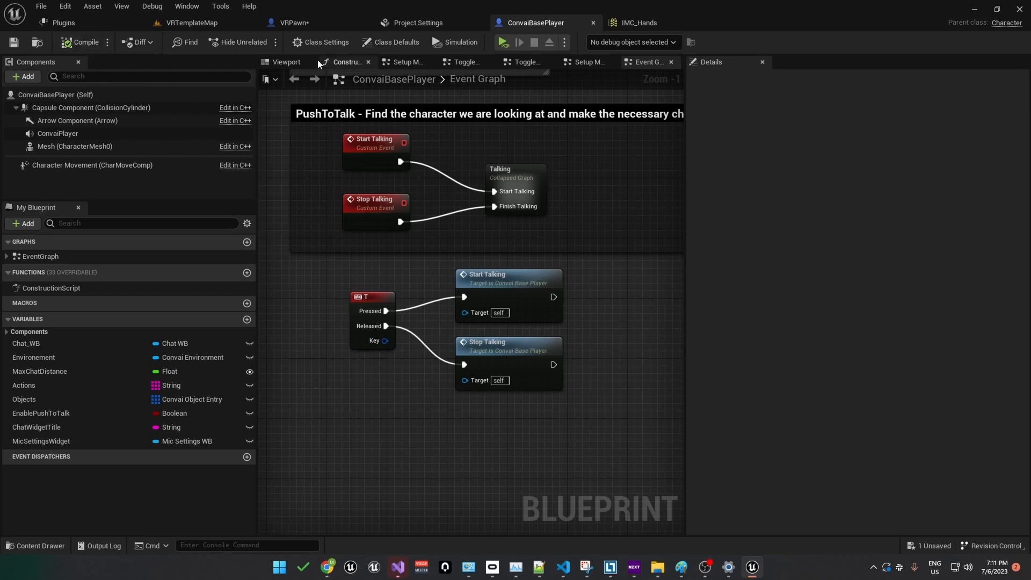
pyautogui.click(296, 23)
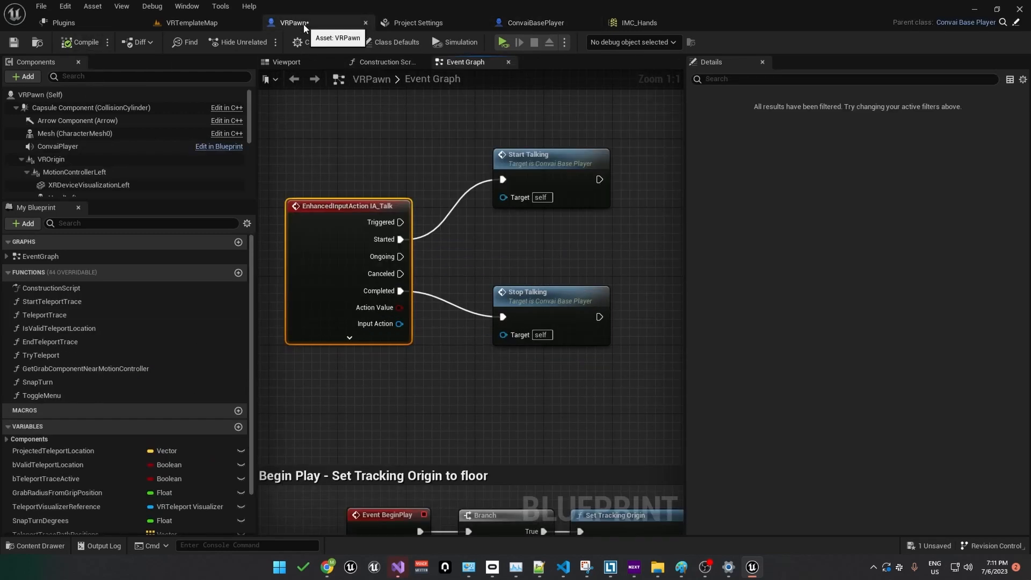
pyautogui.click(192, 23)
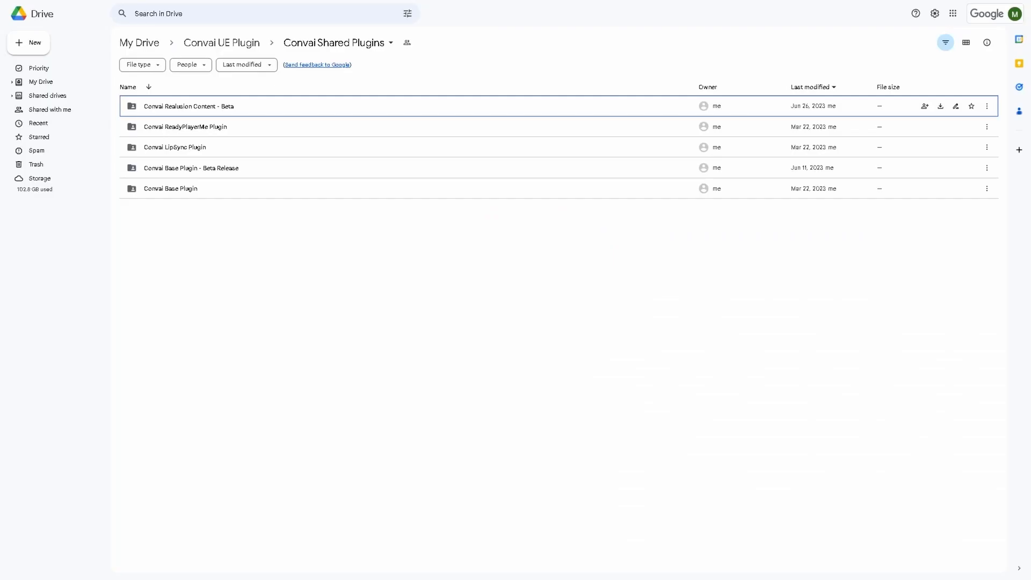
pyautogui.moveTo(267, 236)
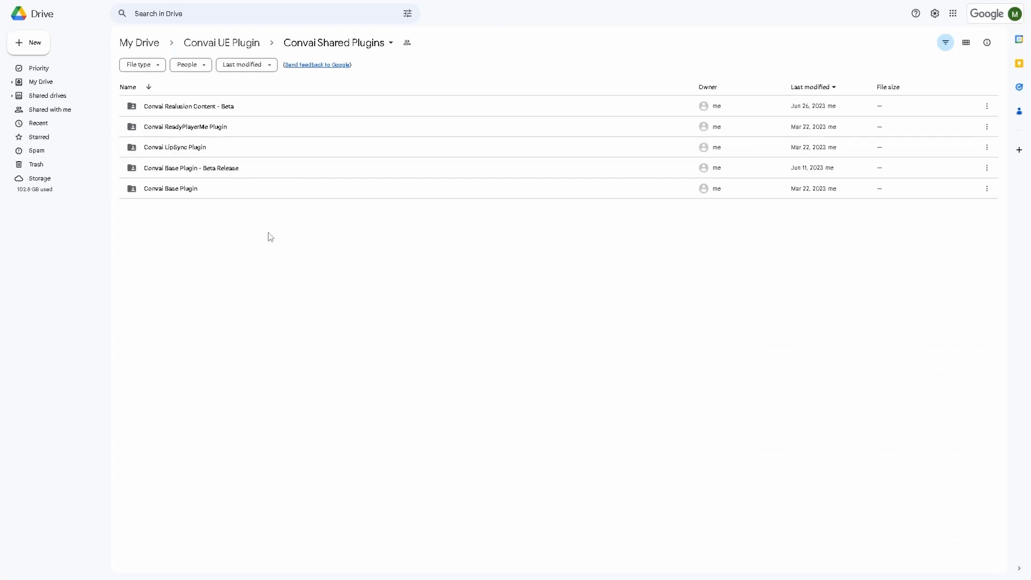
pyautogui.moveTo(248, 234)
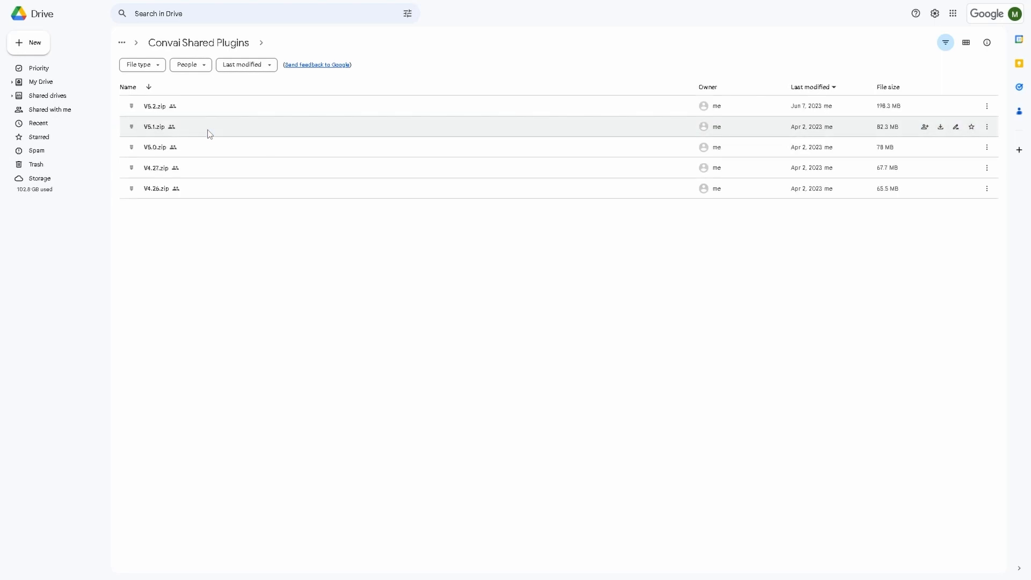
# Step: Download the ReadyPlayerMe plugin V5.2.zip from Google Drive, accepting the scan warning
pyautogui.rightClick(155, 106)
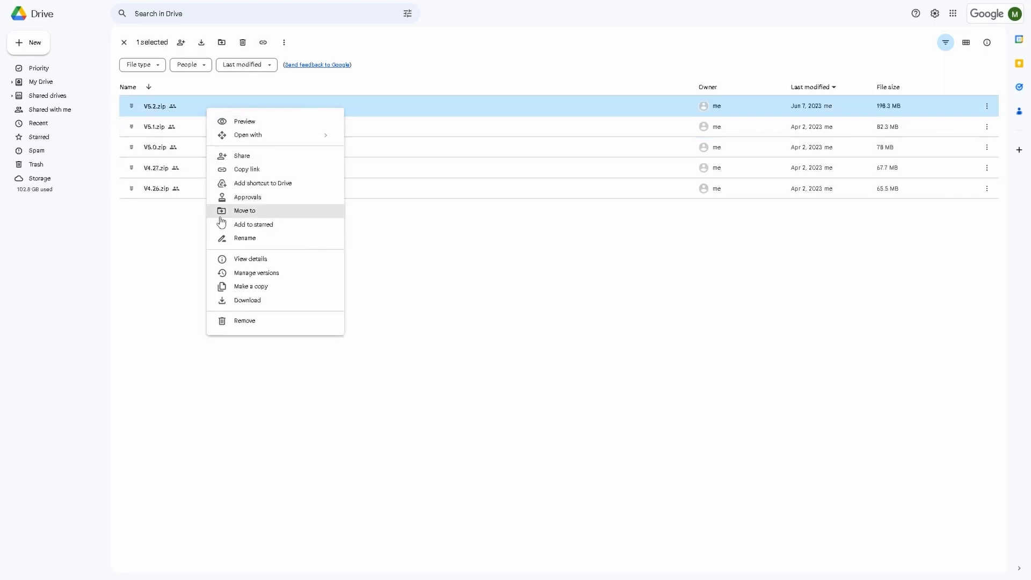
pyautogui.click(247, 300)
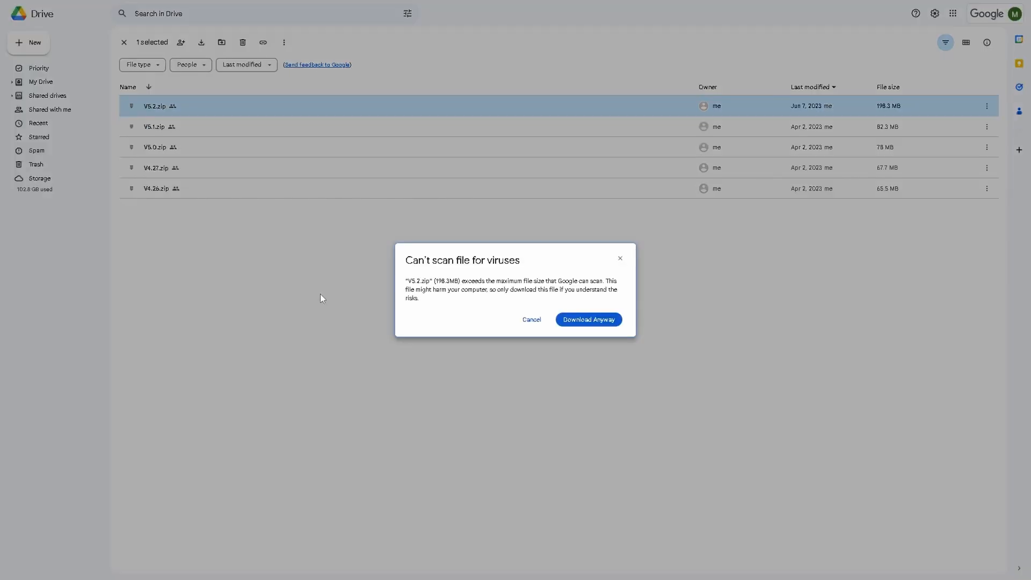
pyautogui.click(588, 320)
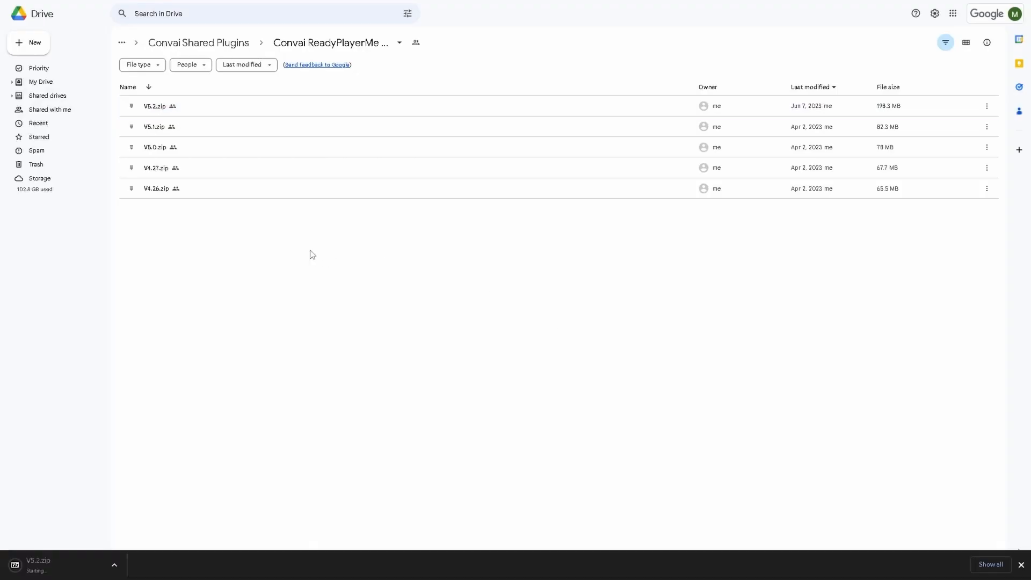
# Step: Go back to Convai Shared Plugins and download V5.2.zip from the Convai LipSync Plugin folder
pyautogui.click(174, 147)
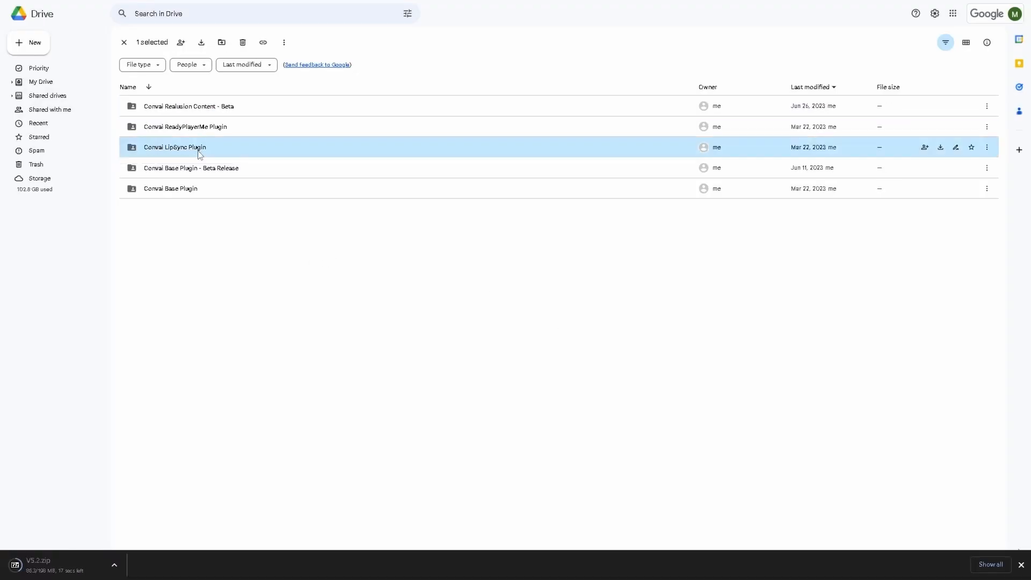
pyautogui.doubleClick(174, 147)
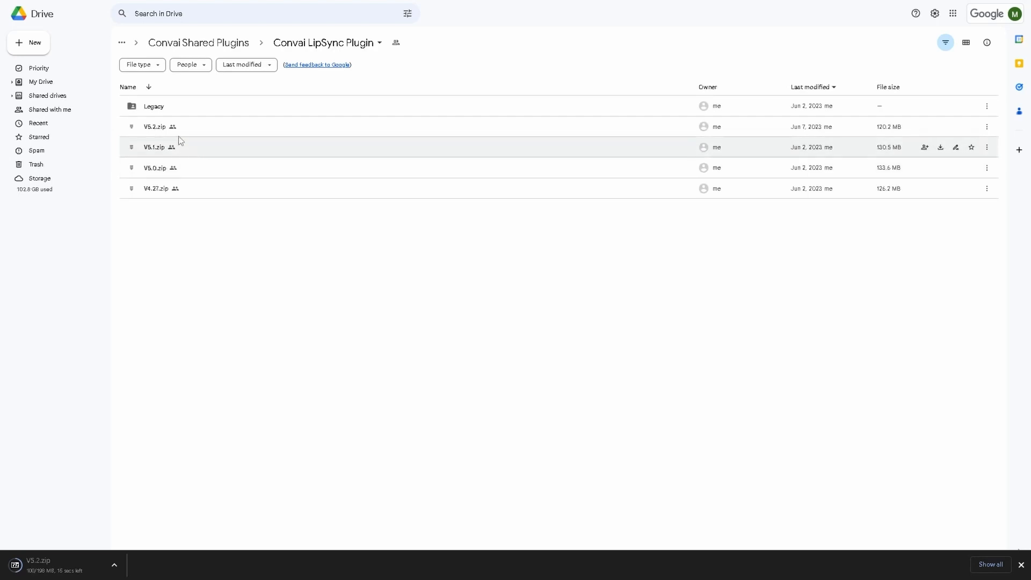
pyautogui.rightClick(154, 126)
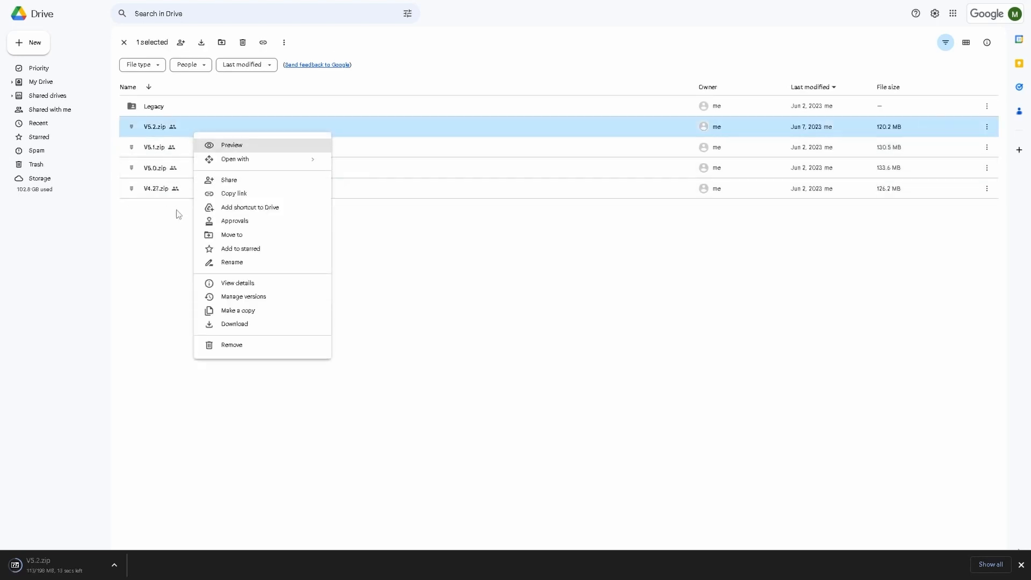
pyautogui.click(234, 323)
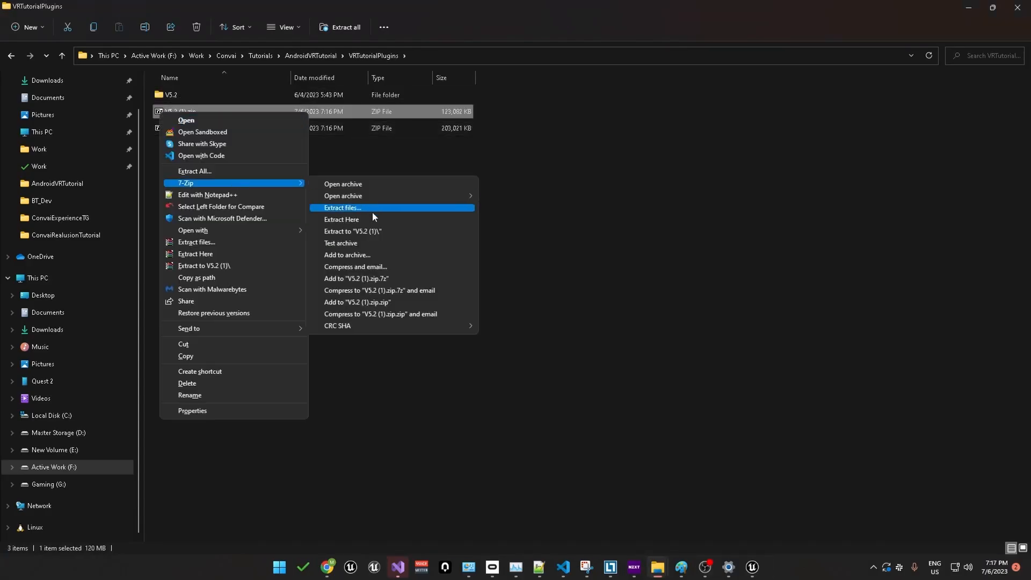
# Step: Extract the V5.2 (1).zip plugin archive and launch Convai_VR_Tutorial.uproject
pyautogui.doubleClick(171, 94)
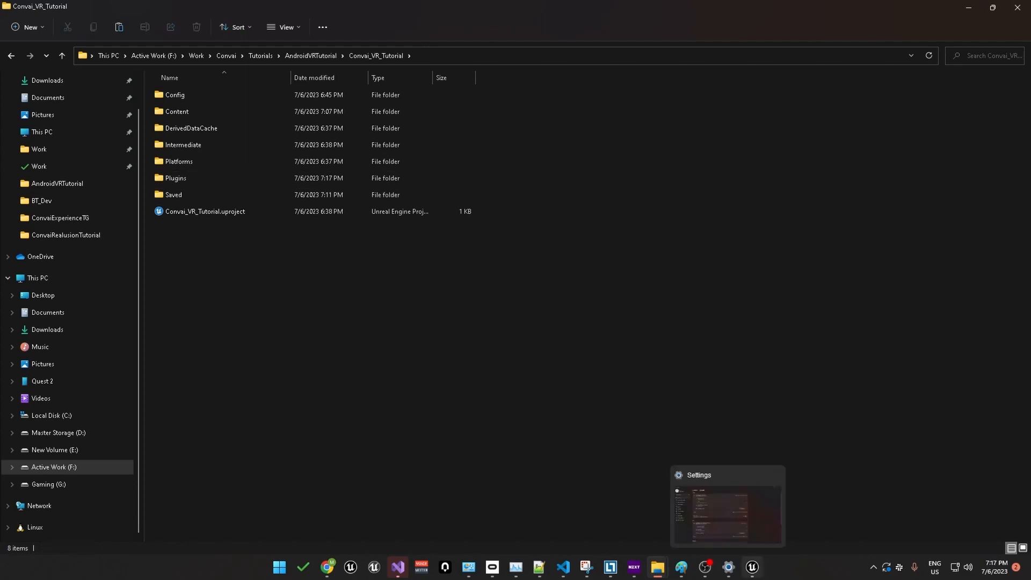
pyautogui.click(204, 212)
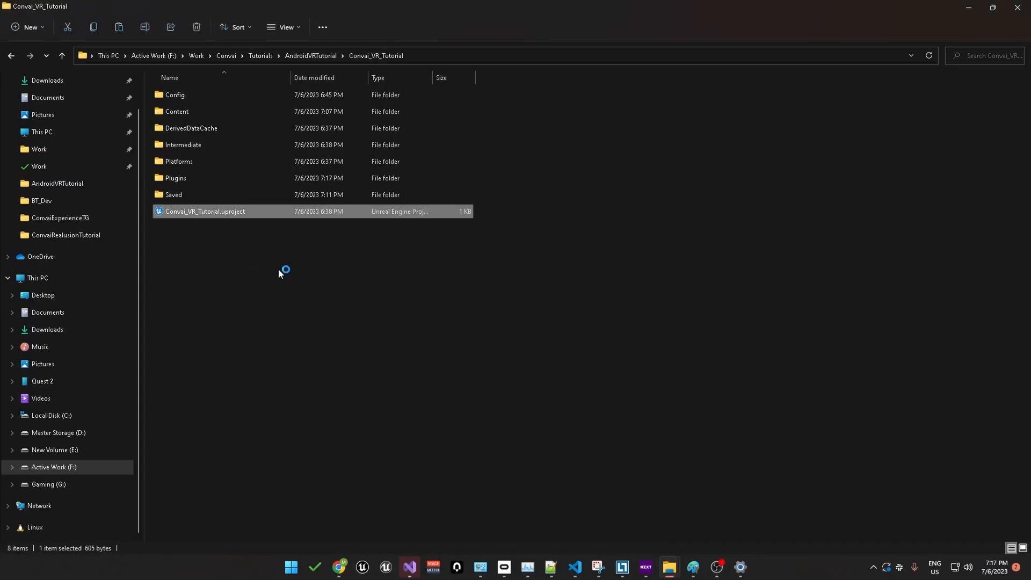
pyautogui.doubleClick(204, 212)
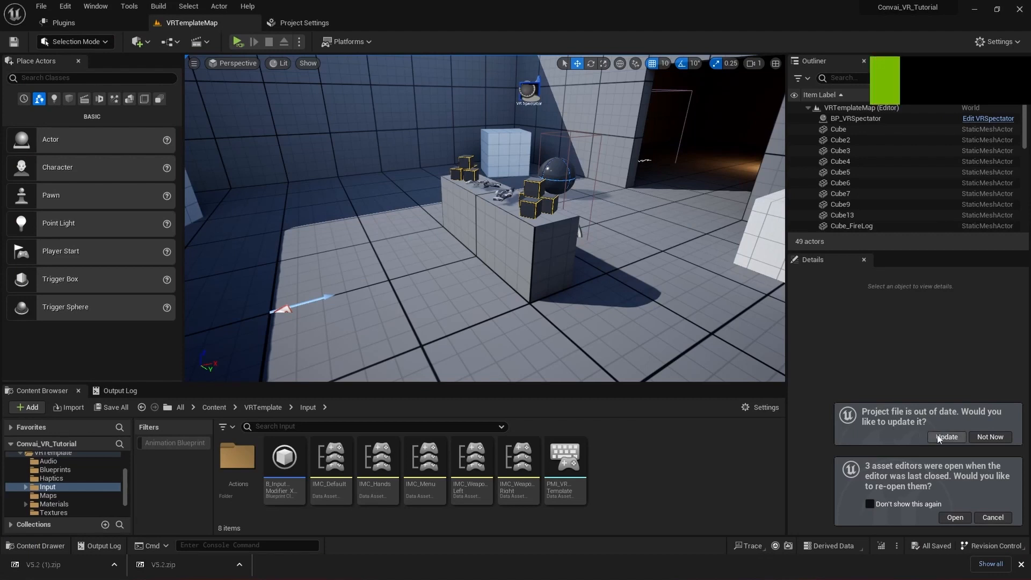
# Step: Update the out-of-date project file and bring MyAICharacter into the full blueprint editor
pyautogui.click(945, 437)
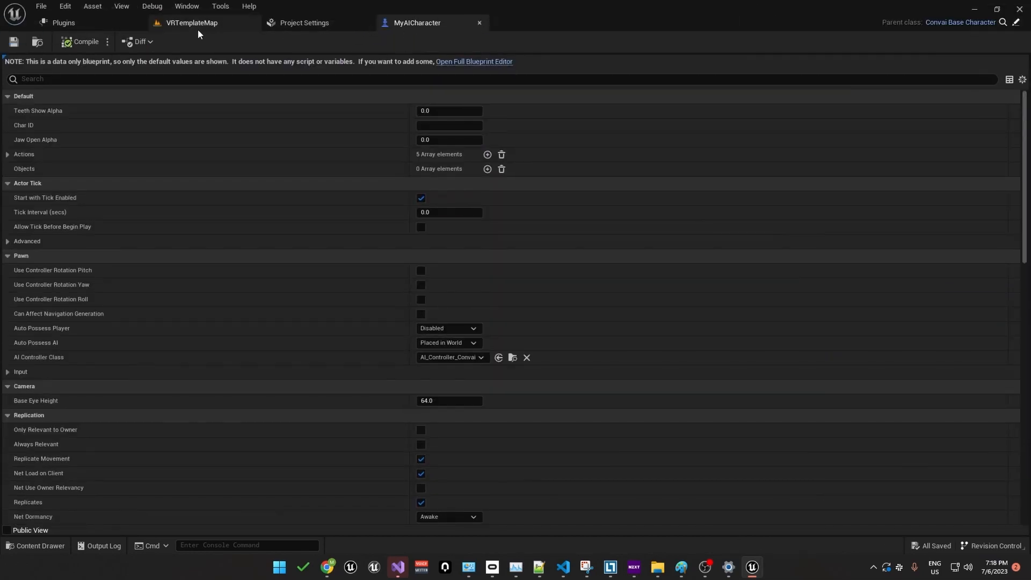
pyautogui.click(191, 22)
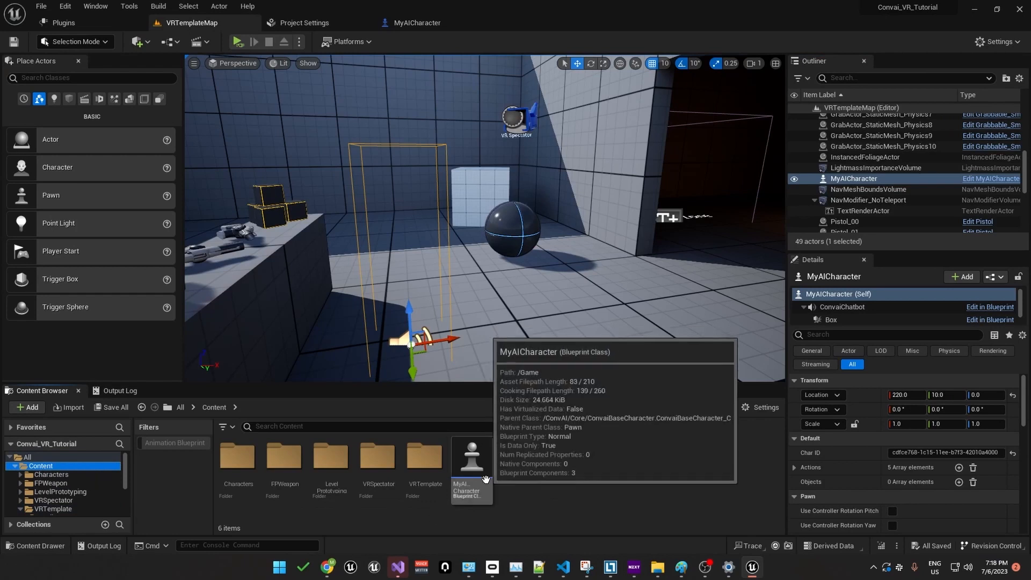
pyautogui.click(417, 23)
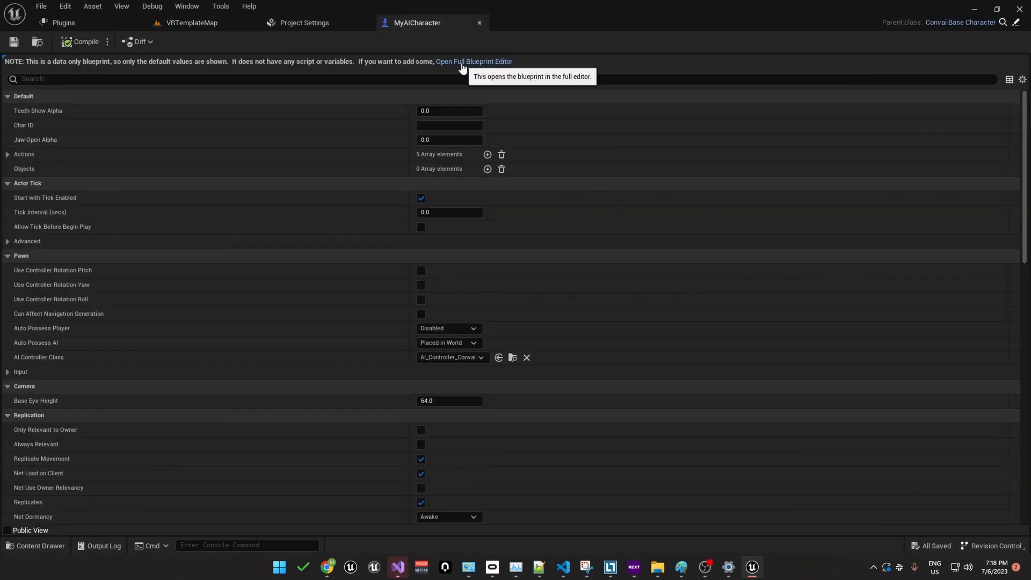
pyautogui.click(473, 61)
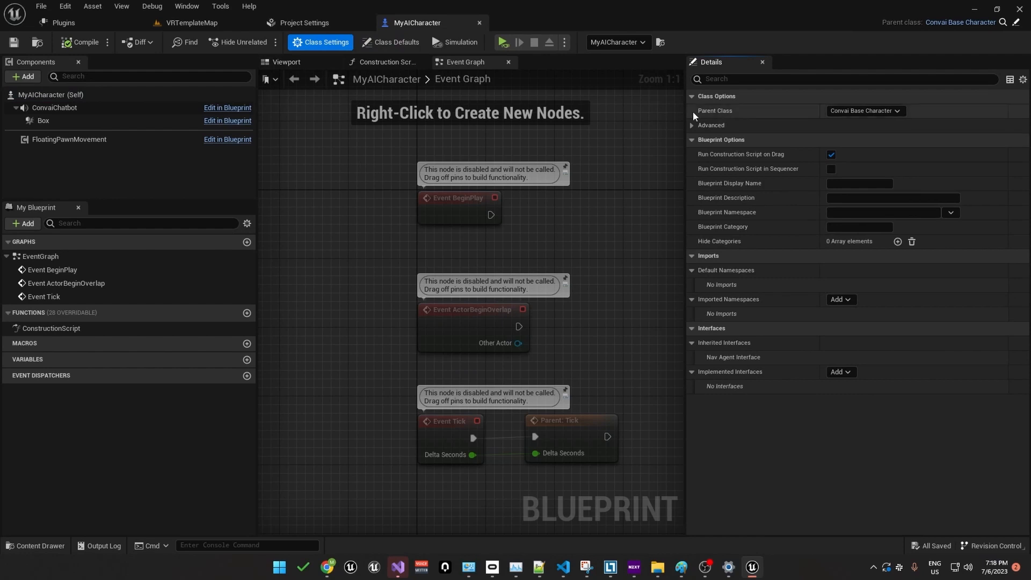
# Step: Set MyAICharacter's parent class to ConvaiRPM_Character via the 'convai' search
pyautogui.click(895, 110)
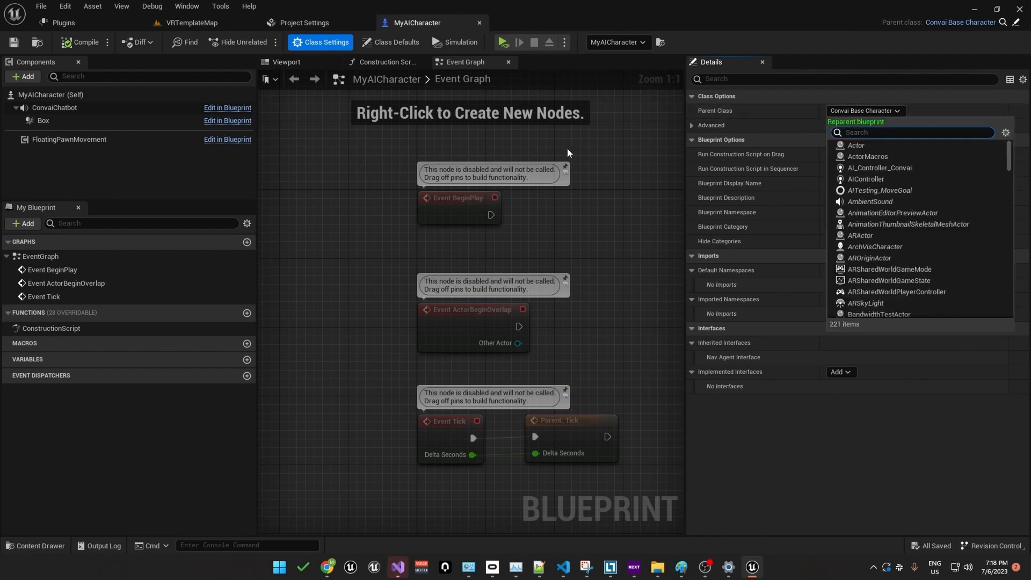
pyautogui.write('convai')
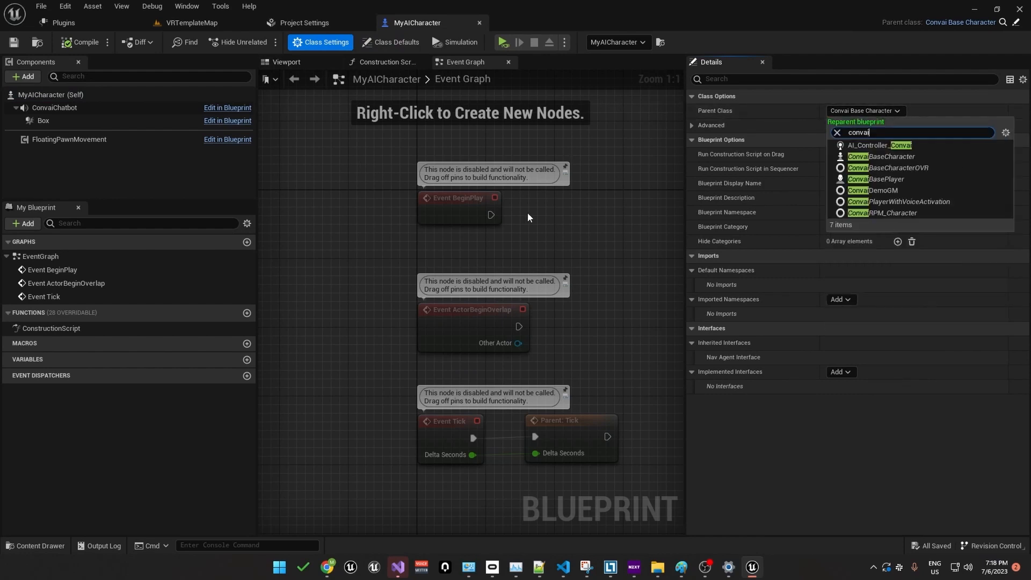
pyautogui.moveTo(882, 213)
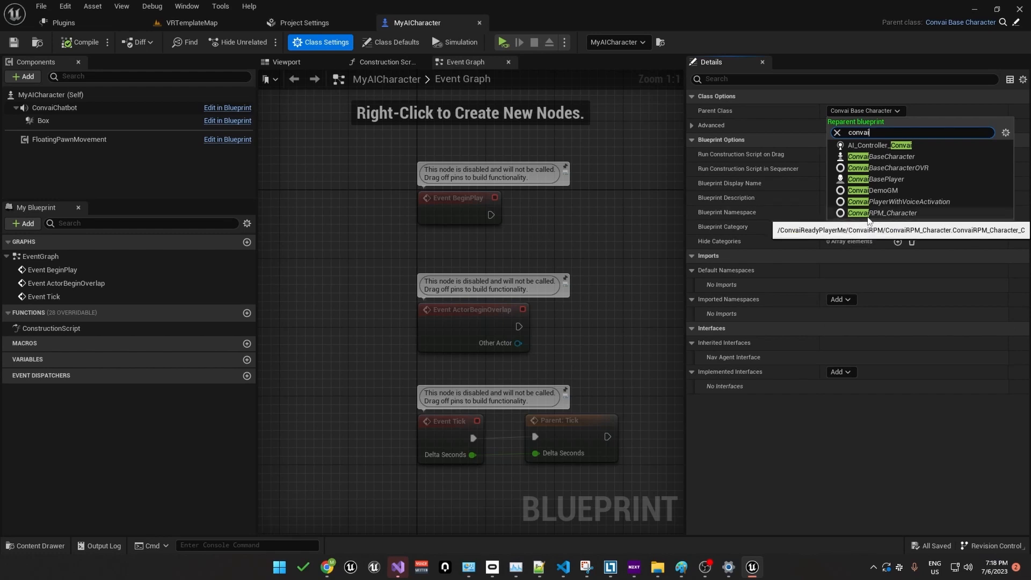
pyautogui.click(883, 212)
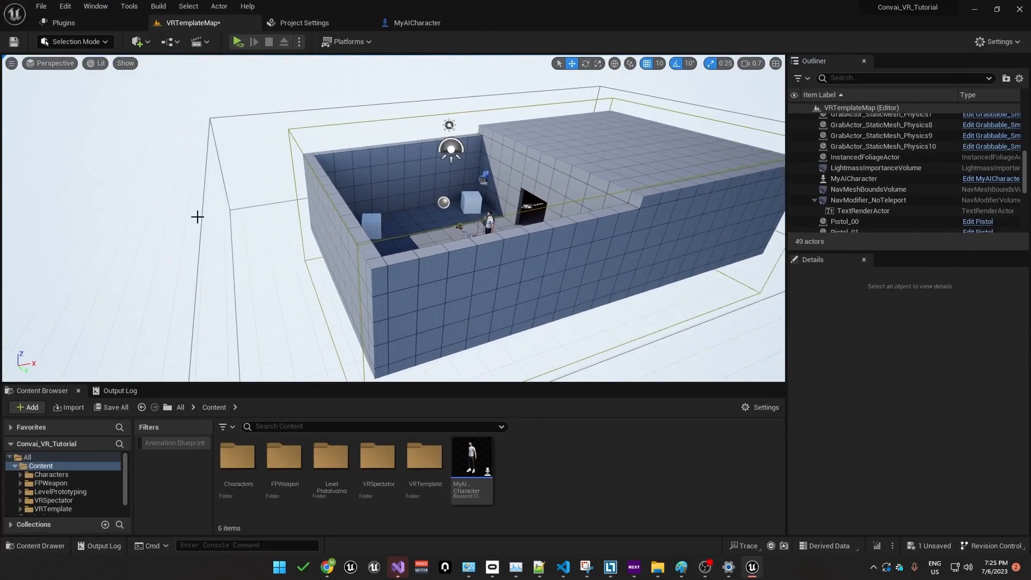
# Step: Select the existing NavMeshBoundsVolume and search 'nav' in Place Actors for a Nav Mesh Bounds Volume
pyautogui.click(868, 189)
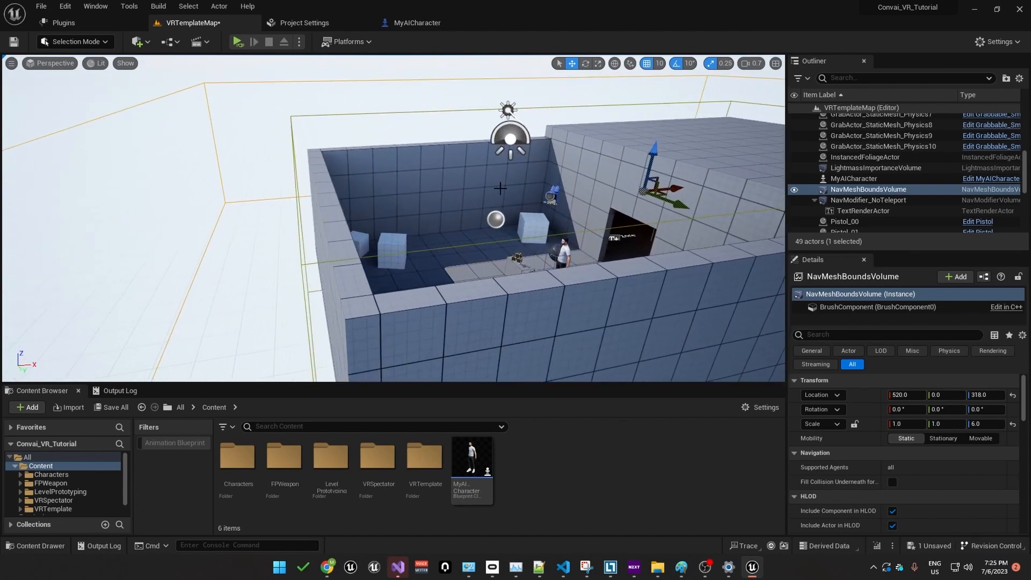
pyautogui.click(94, 7)
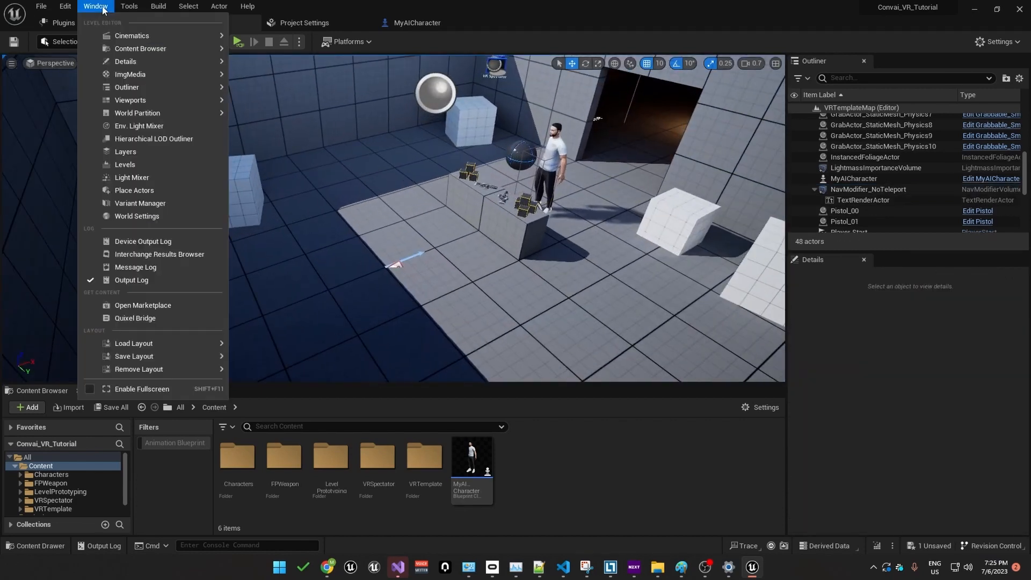
pyautogui.click(135, 190)
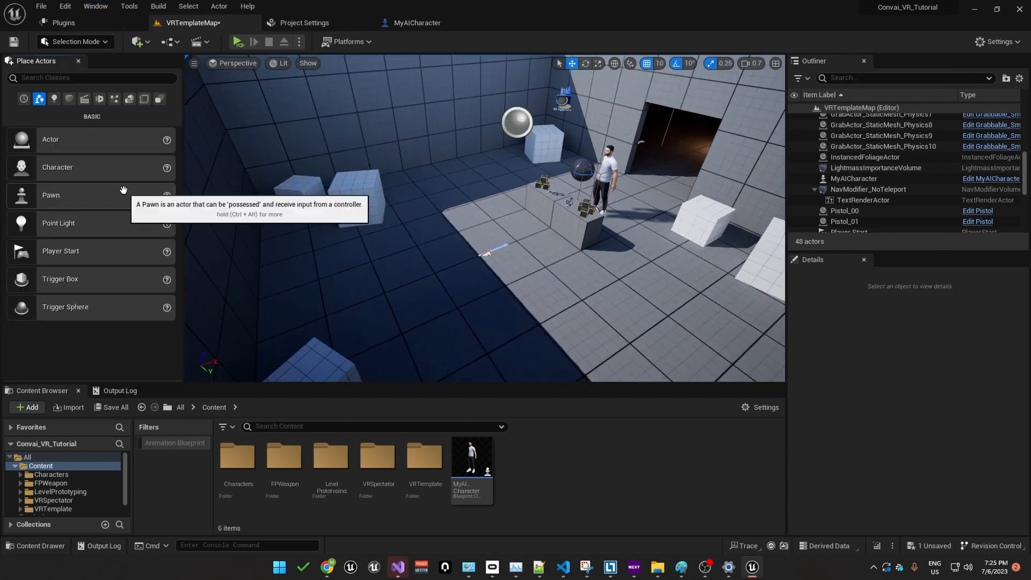
pyautogui.write('nav')
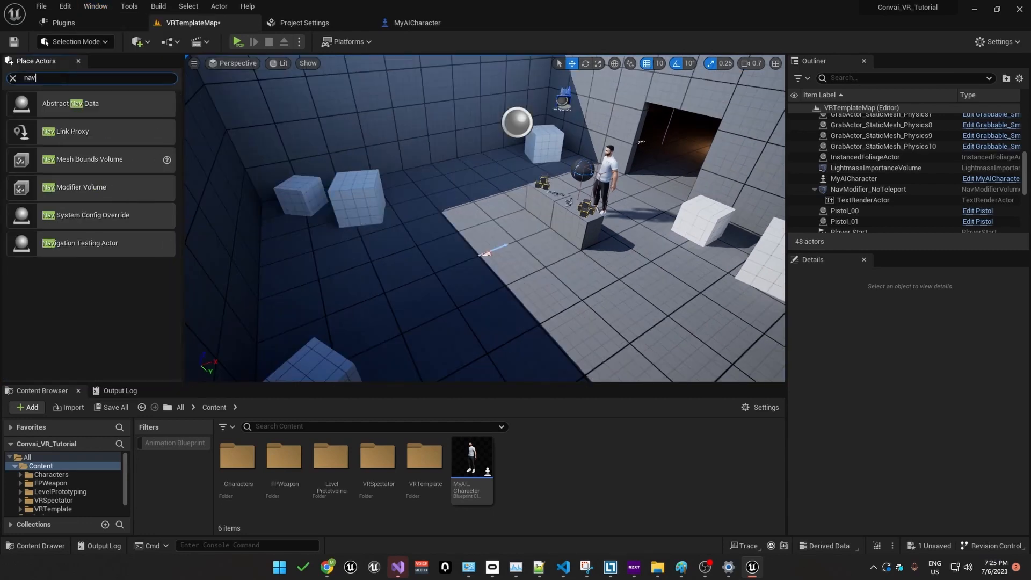
pyautogui.moveTo(86, 159)
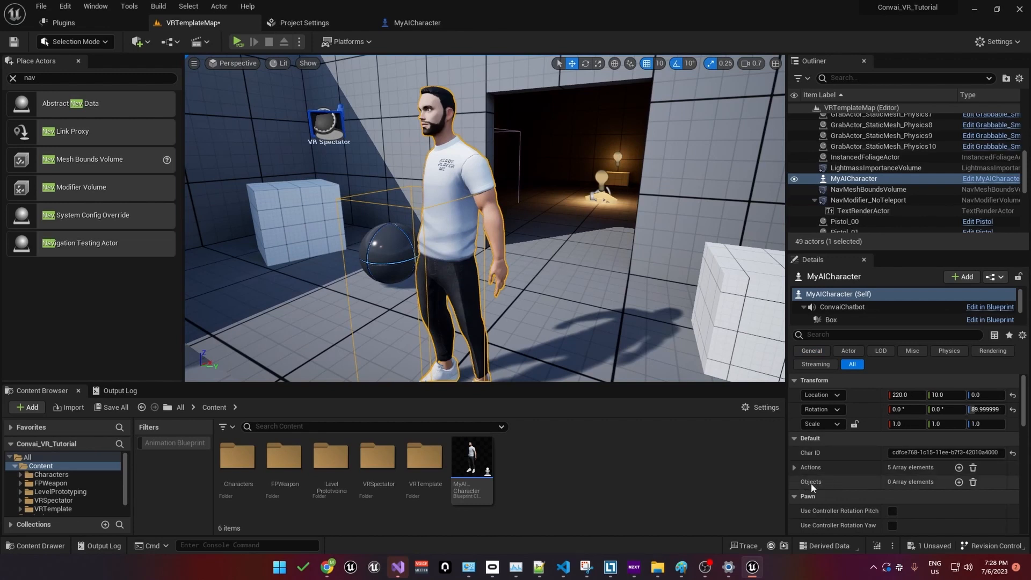
# Step: Add an Objects entry picking Cube13 from the scene and name it Loot Box
pyautogui.click(959, 481)
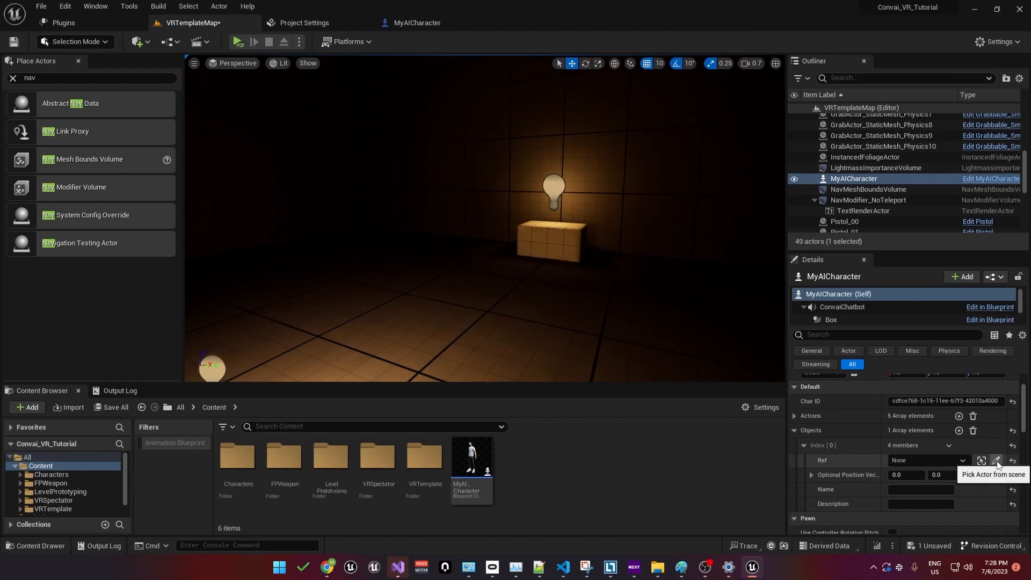
pyautogui.click(994, 460)
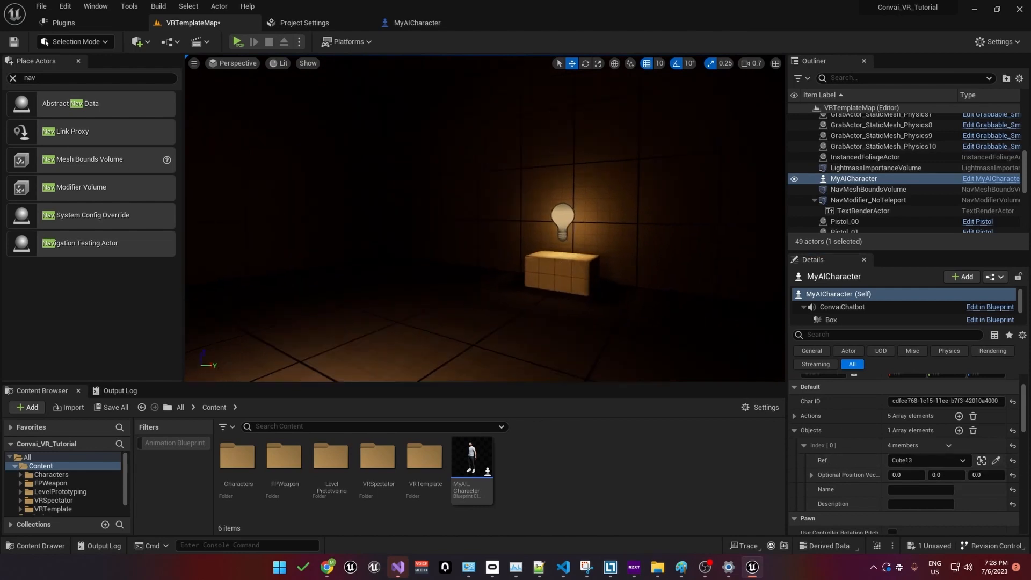
pyautogui.write('Loot Box')
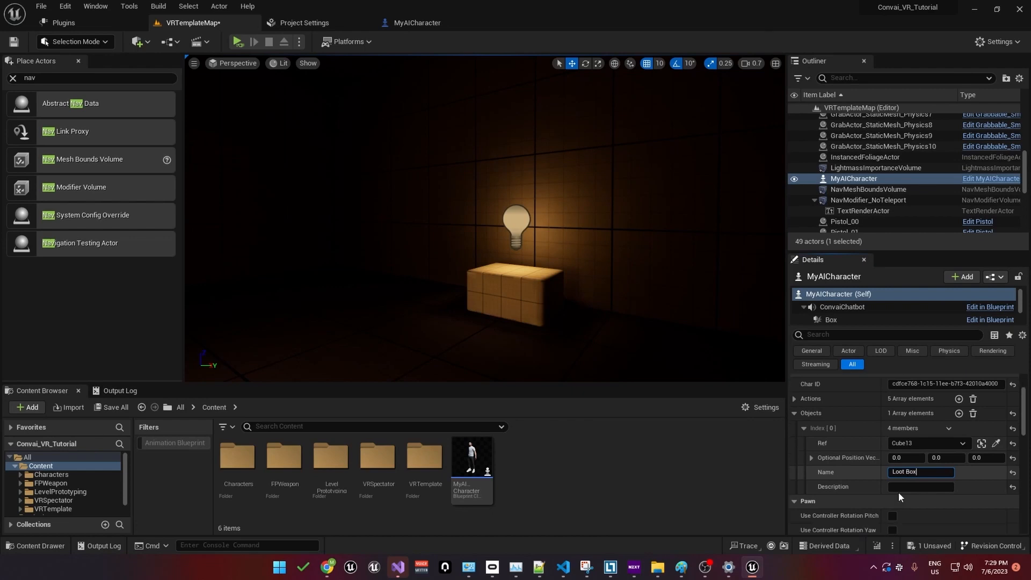
pyautogui.click(920, 486)
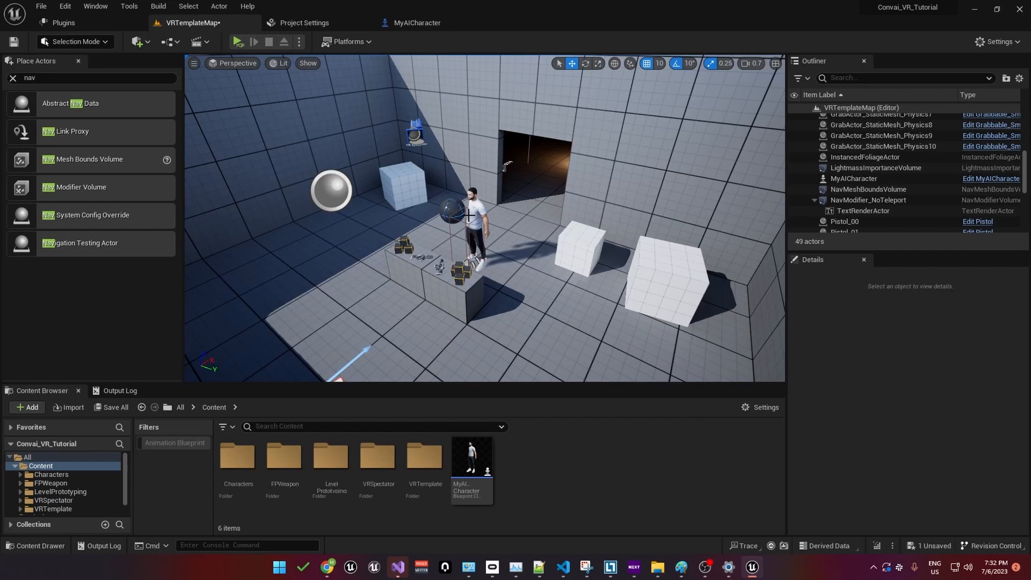
pyautogui.moveTo(618, 228)
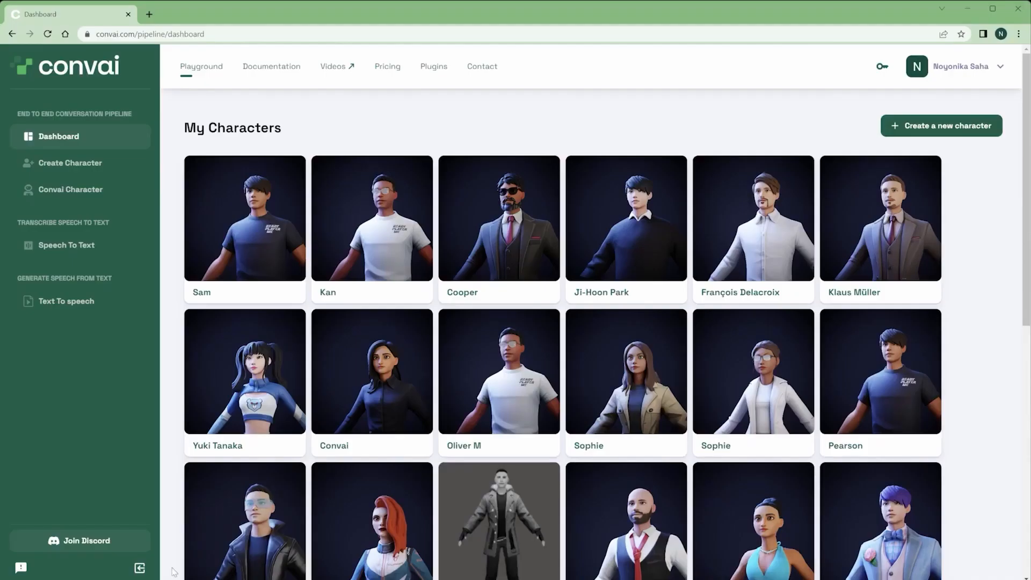
# Step: Join the Convai community Discord from the dashboard sidebar
pyautogui.click(80, 540)
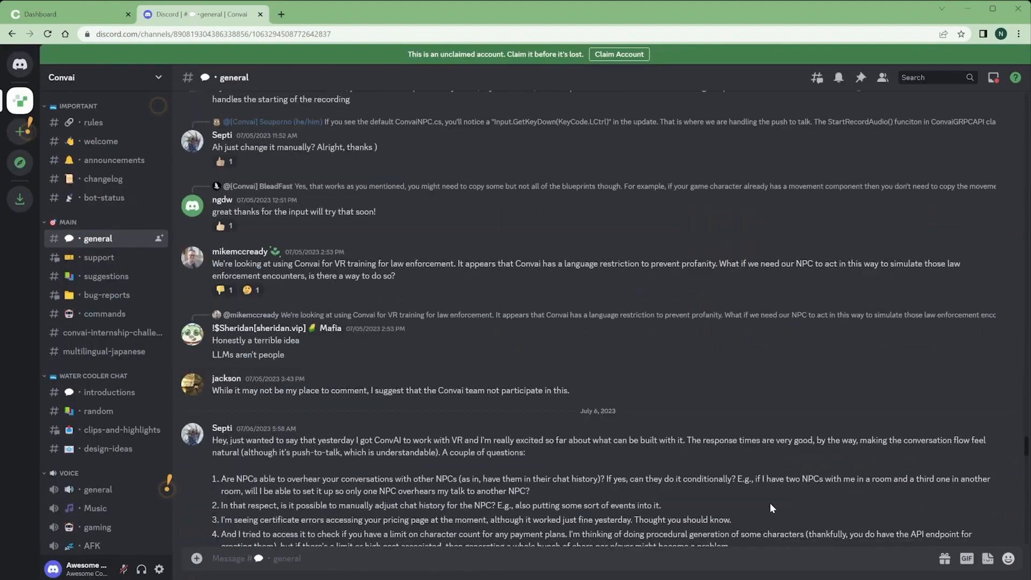